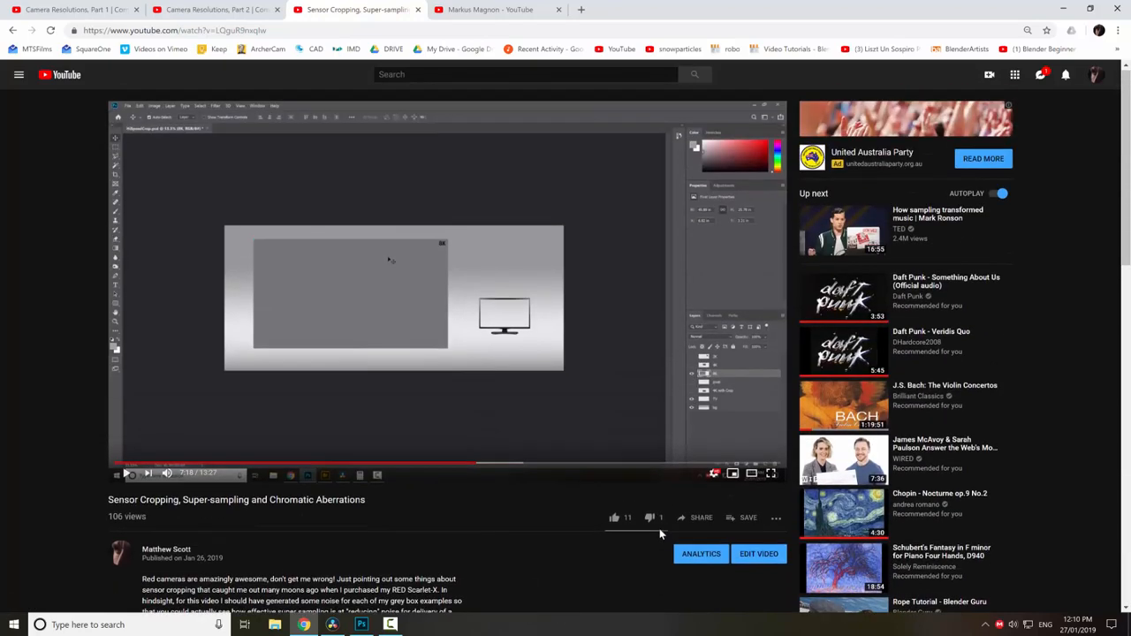
# Step: Scroll down through the comments on the sensor cropping video, then back up toward the player
pyautogui.scroll(-3)
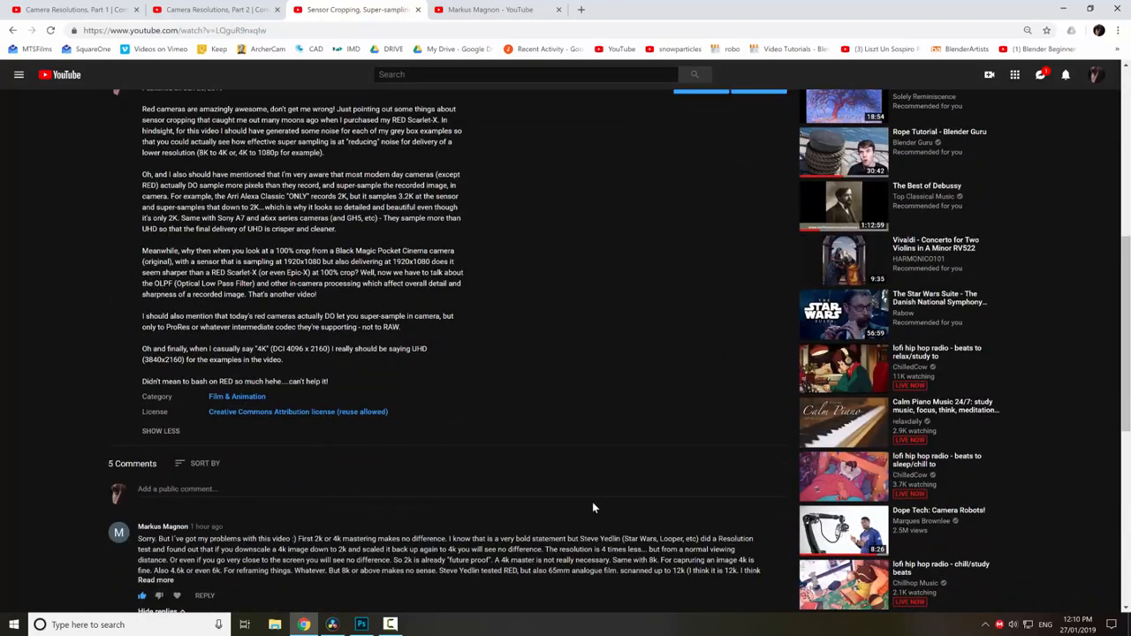
pyautogui.scroll(-3)
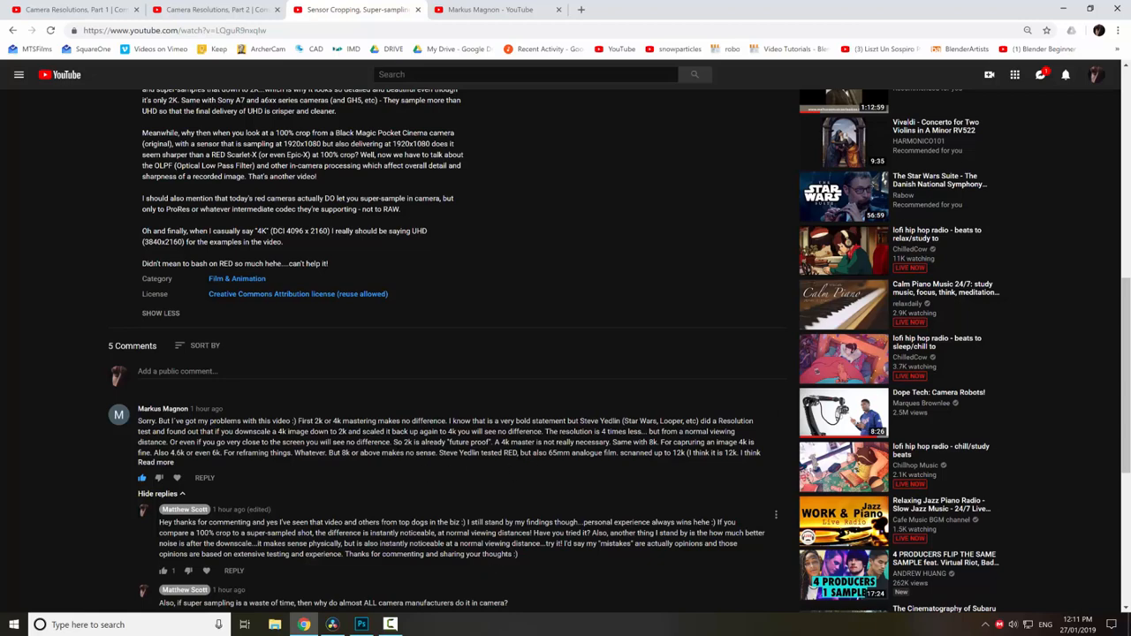
pyautogui.scroll(-3)
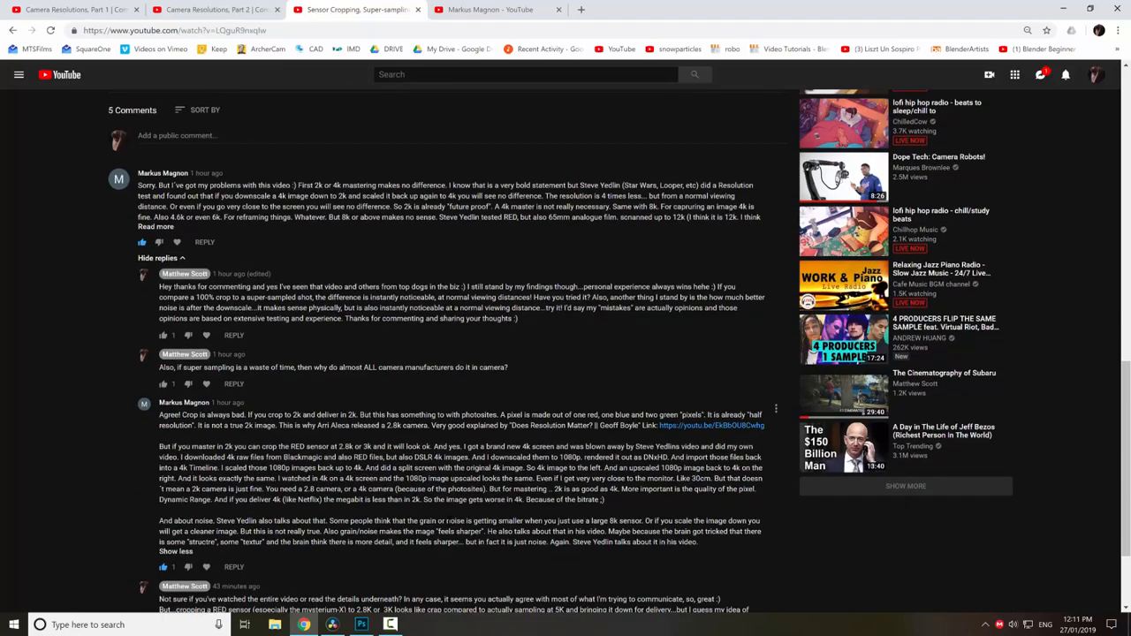
pyautogui.scroll(-3)
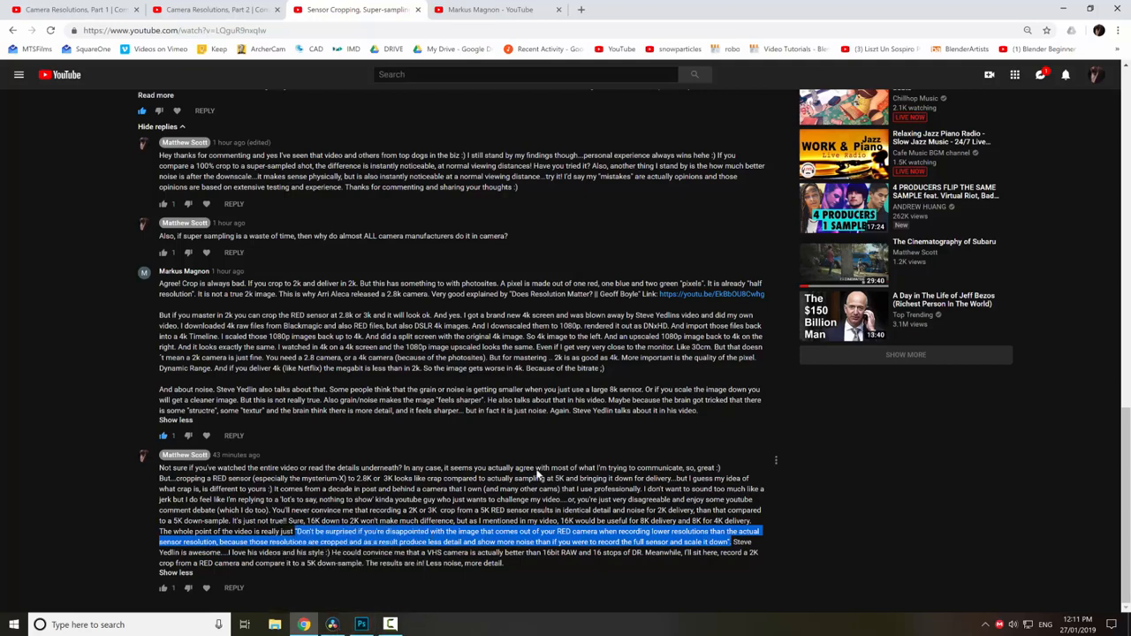
pyautogui.scroll(3)
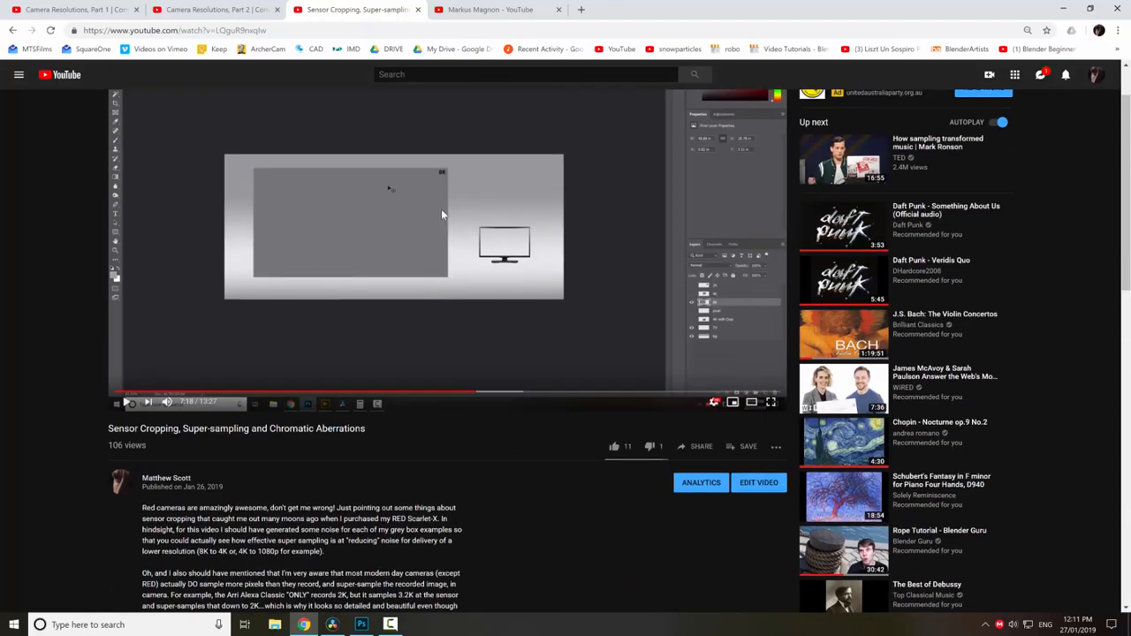
pyautogui.moveTo(495, 322)
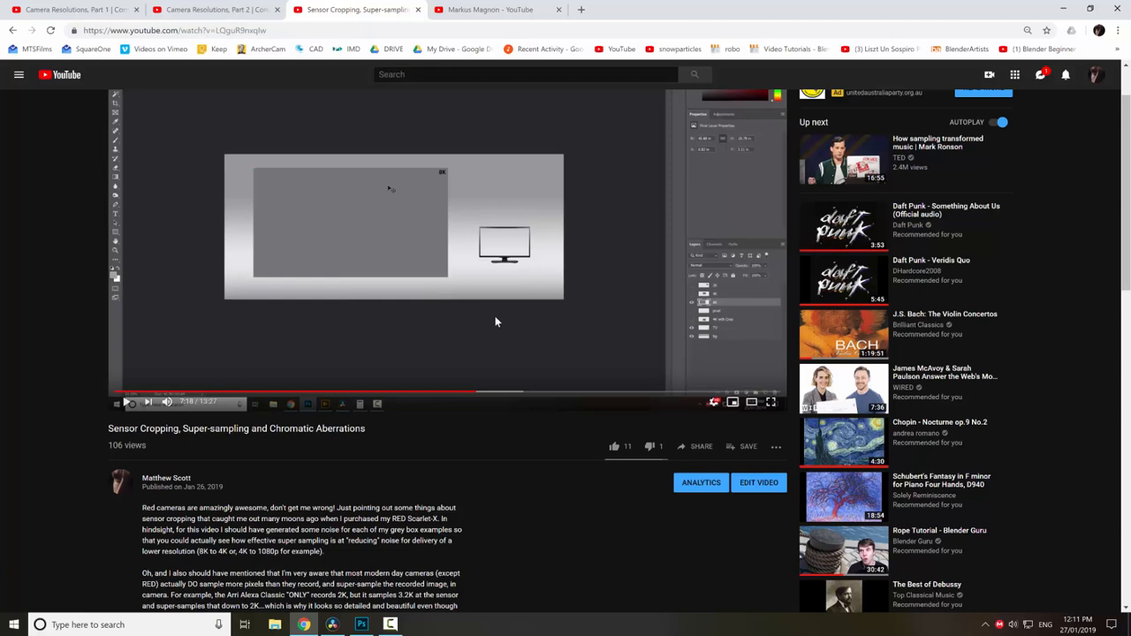
pyautogui.moveTo(487, 271)
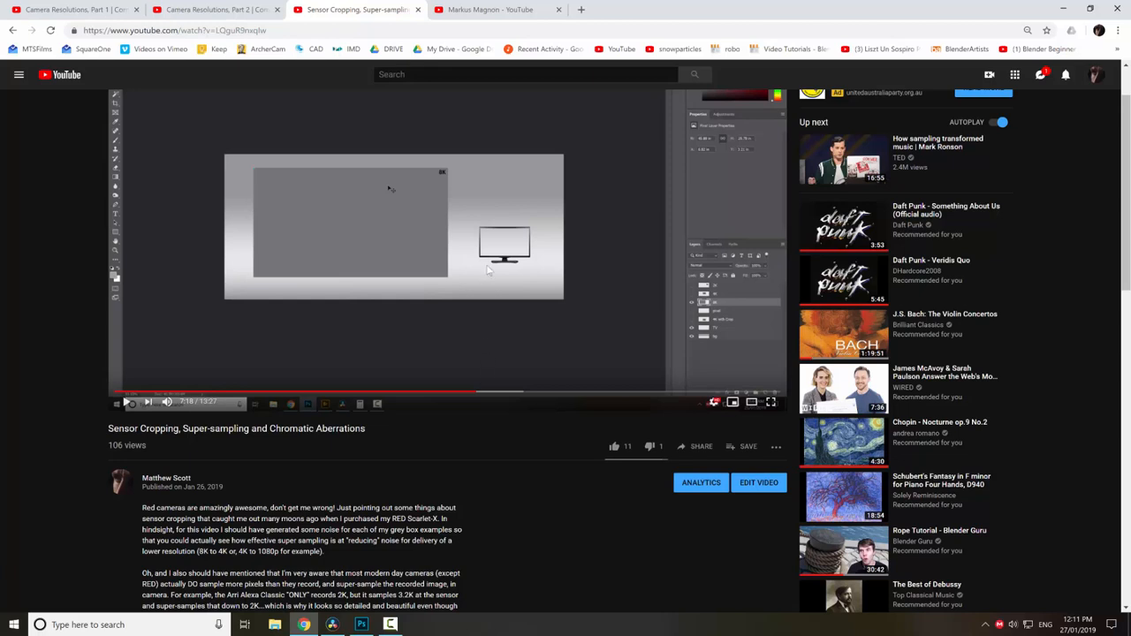
pyautogui.moveTo(516, 275)
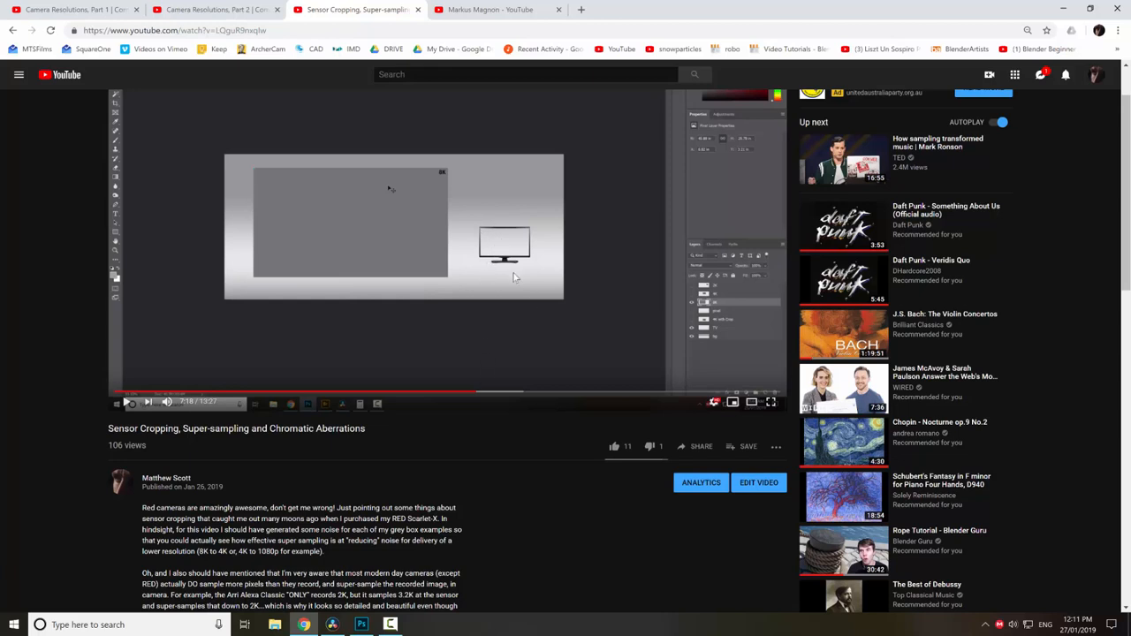
pyautogui.moveTo(451, 170)
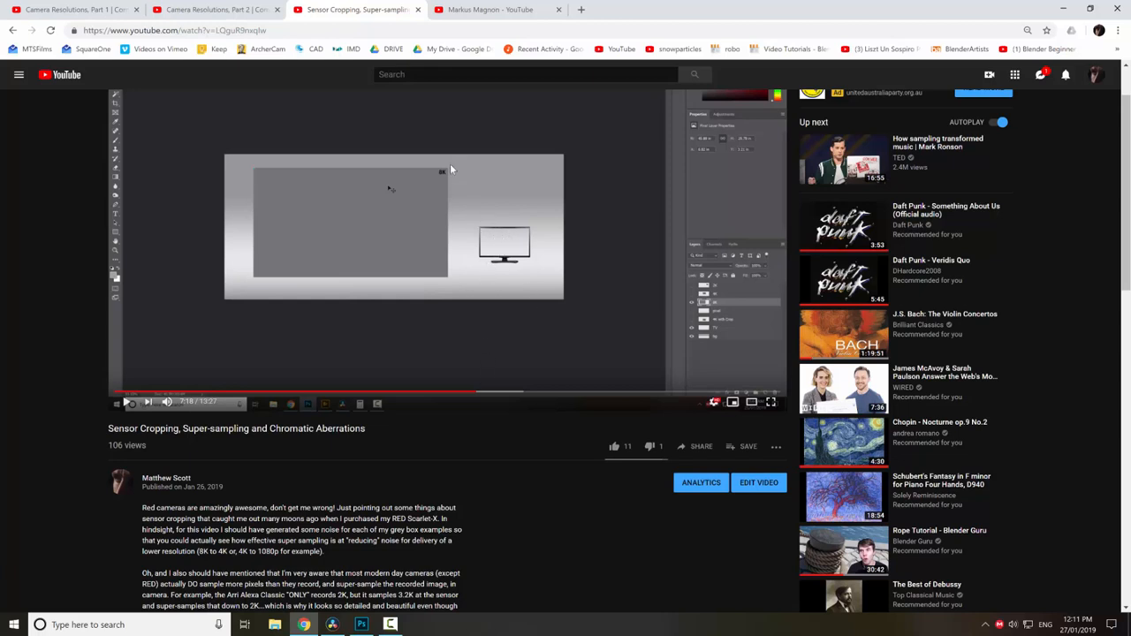
pyautogui.moveTo(491, 159)
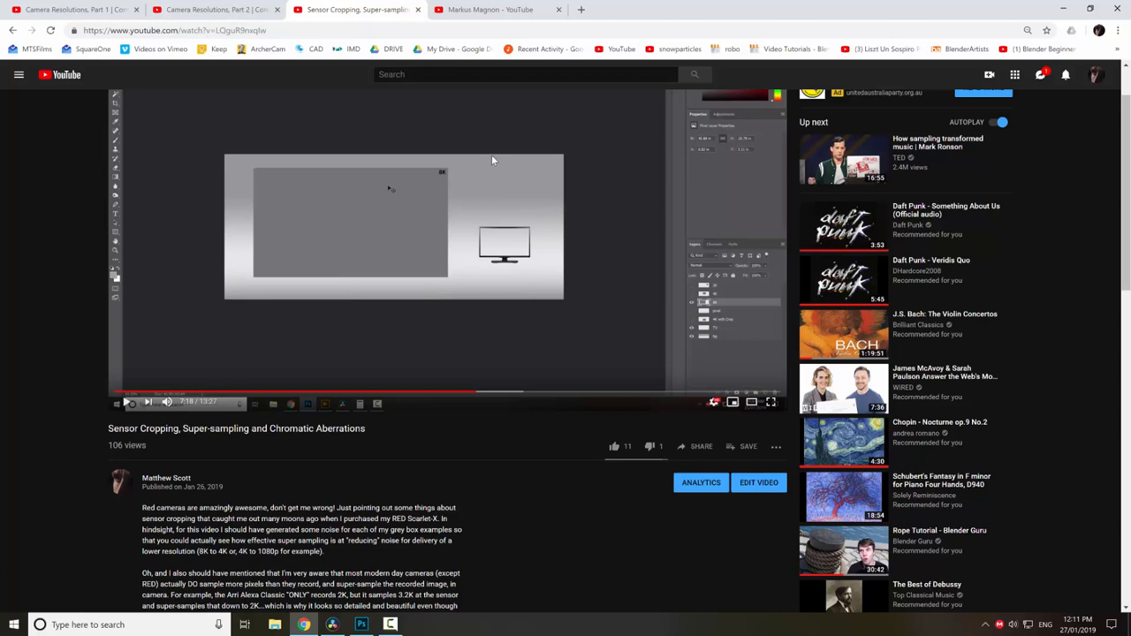
pyautogui.moveTo(491, 237)
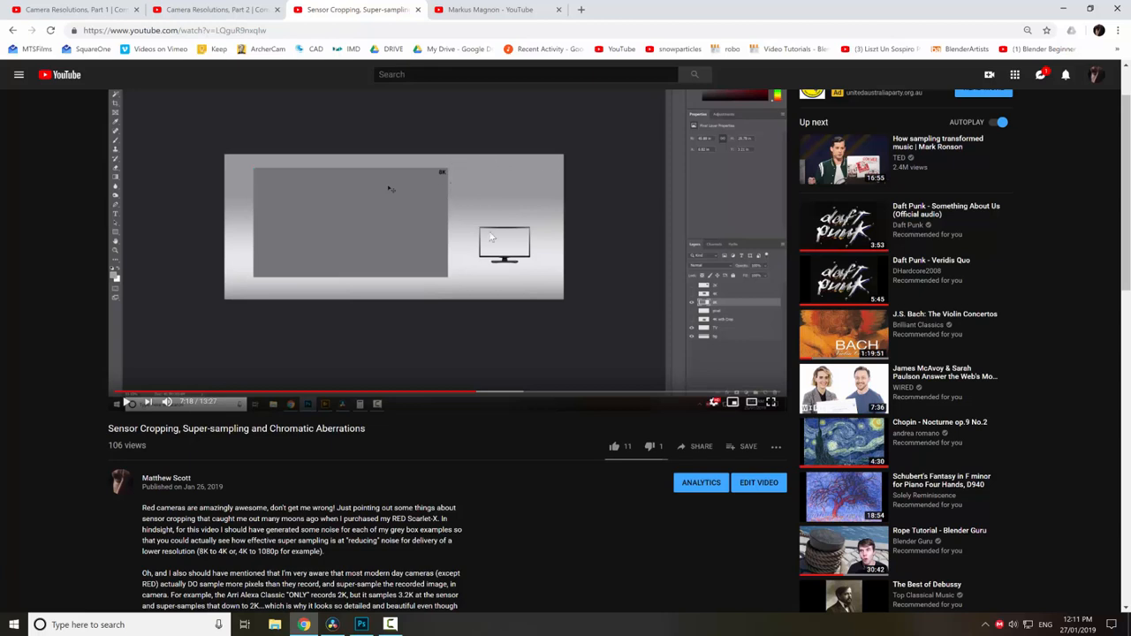
pyautogui.moveTo(519, 256)
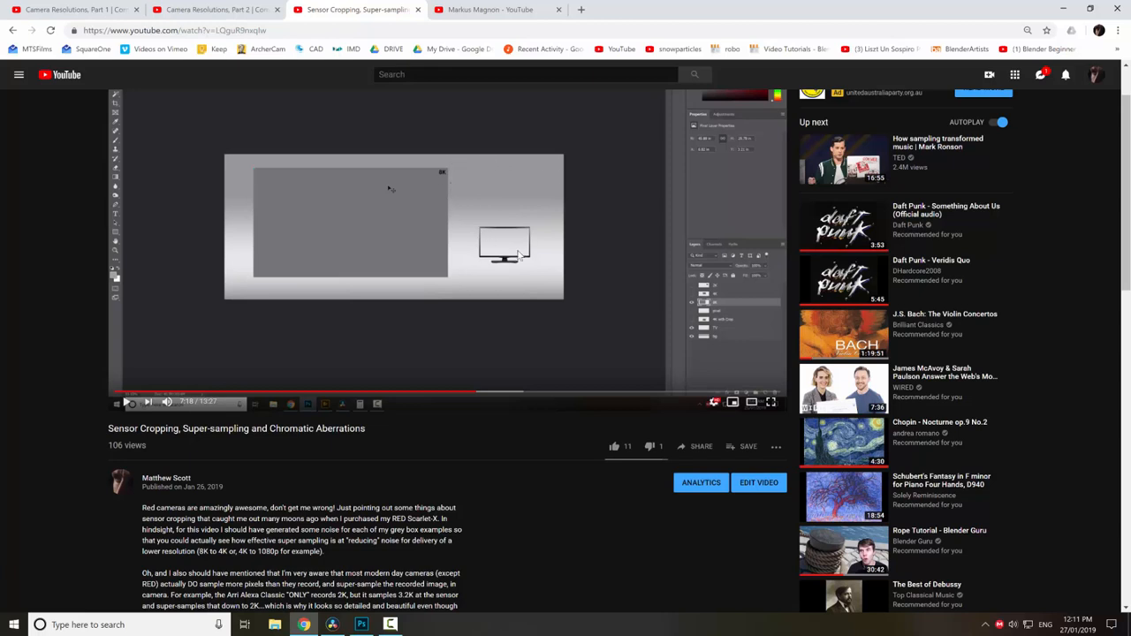
pyautogui.moveTo(491, 187)
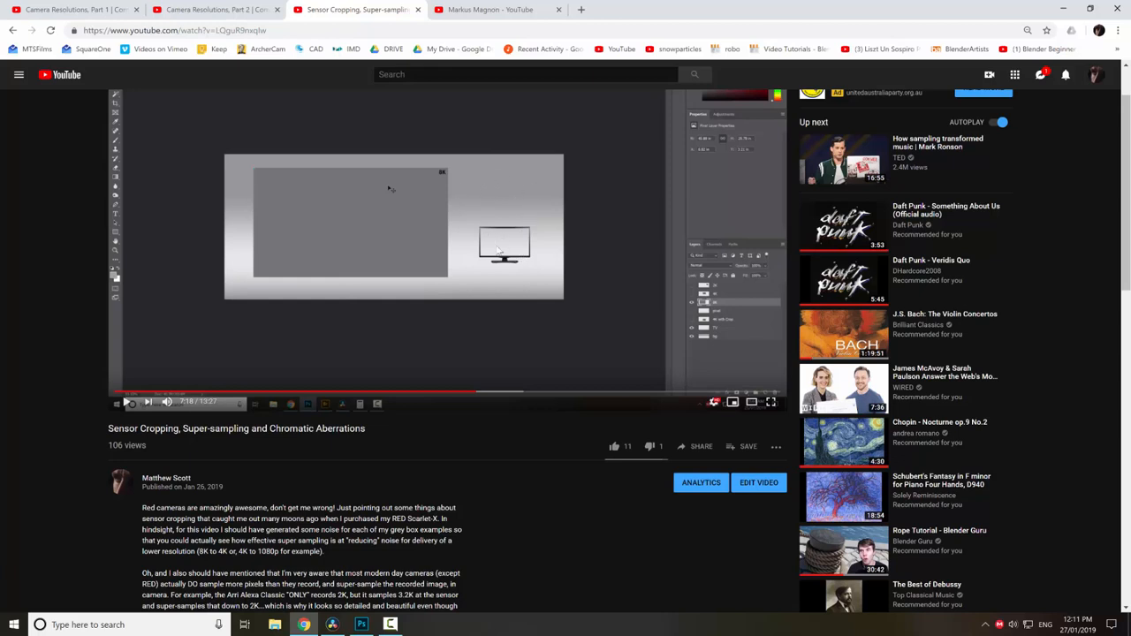
pyautogui.moveTo(530, 198)
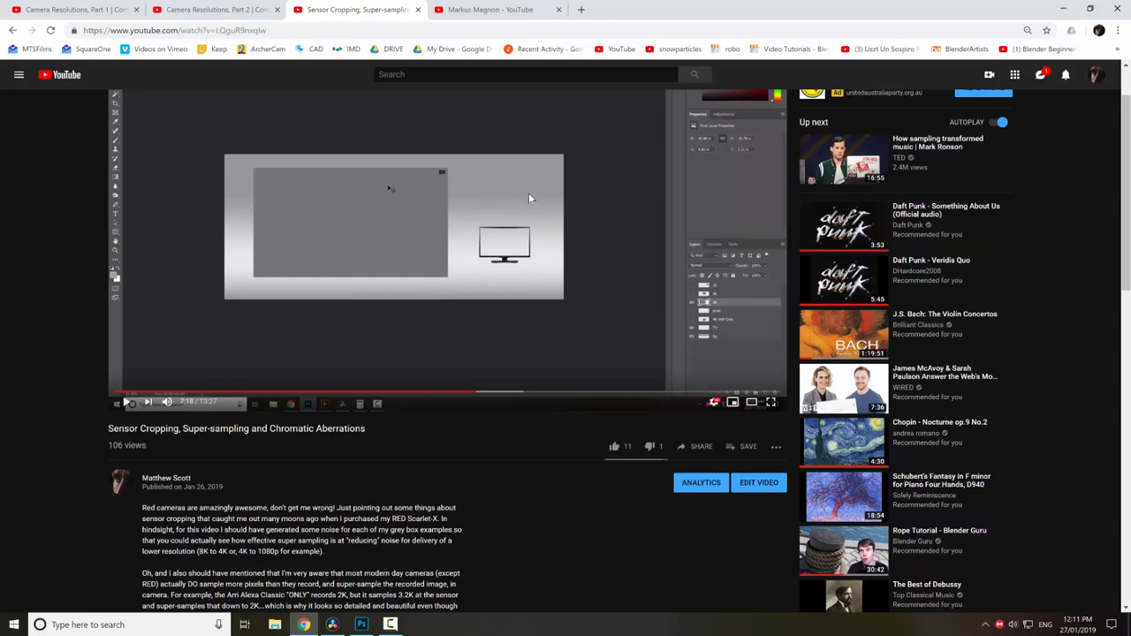
pyautogui.moveTo(477, 208)
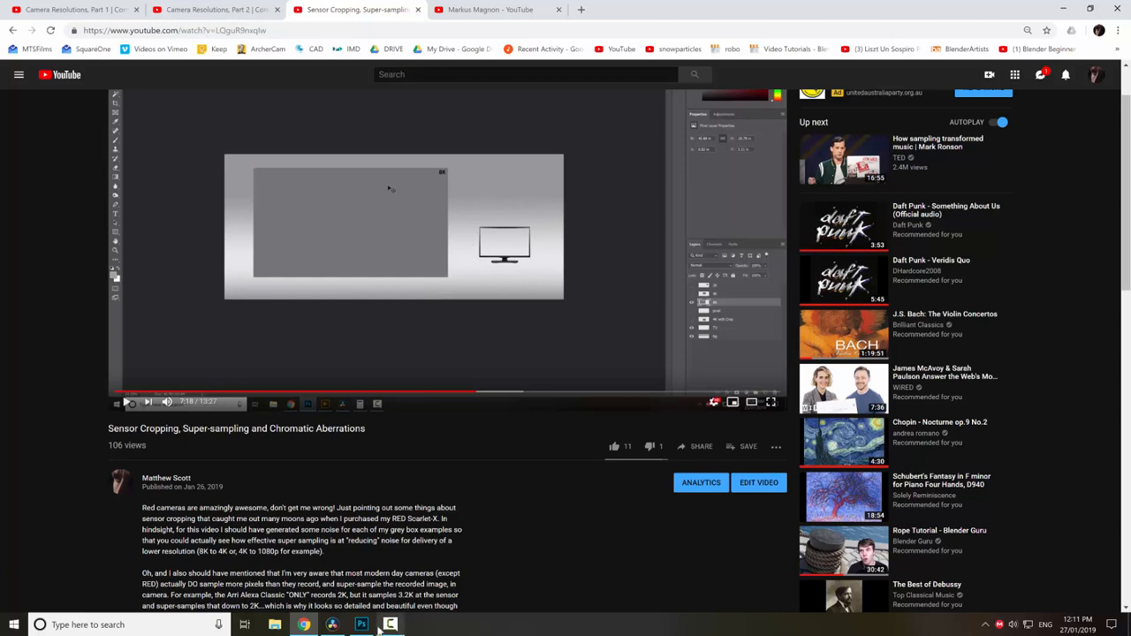
pyautogui.moveTo(361, 626)
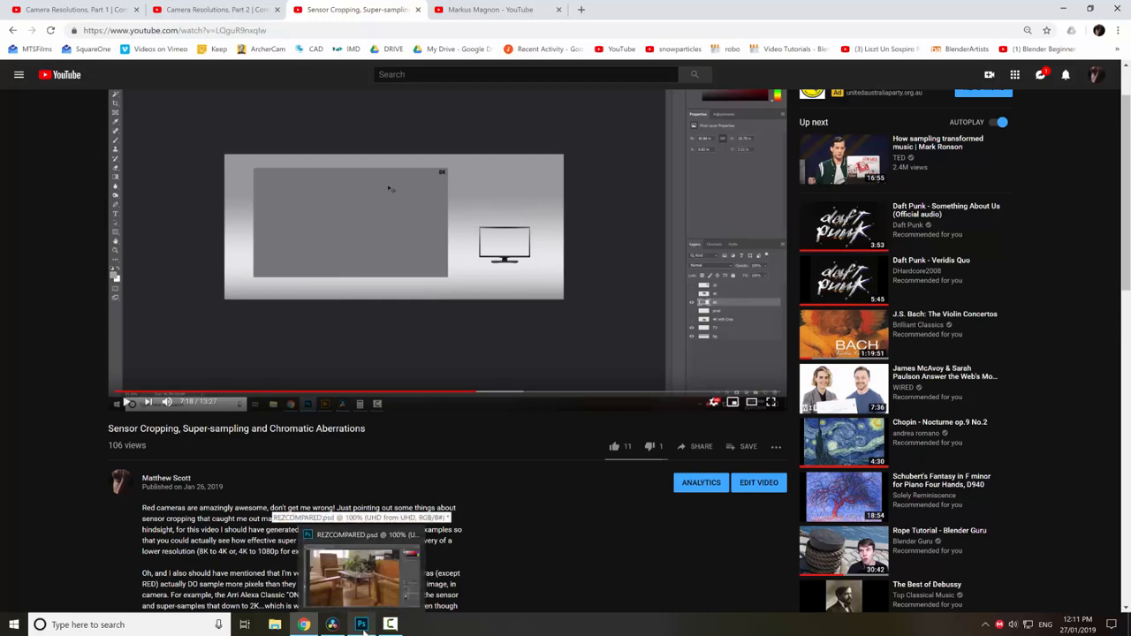
pyautogui.click(74, 11)
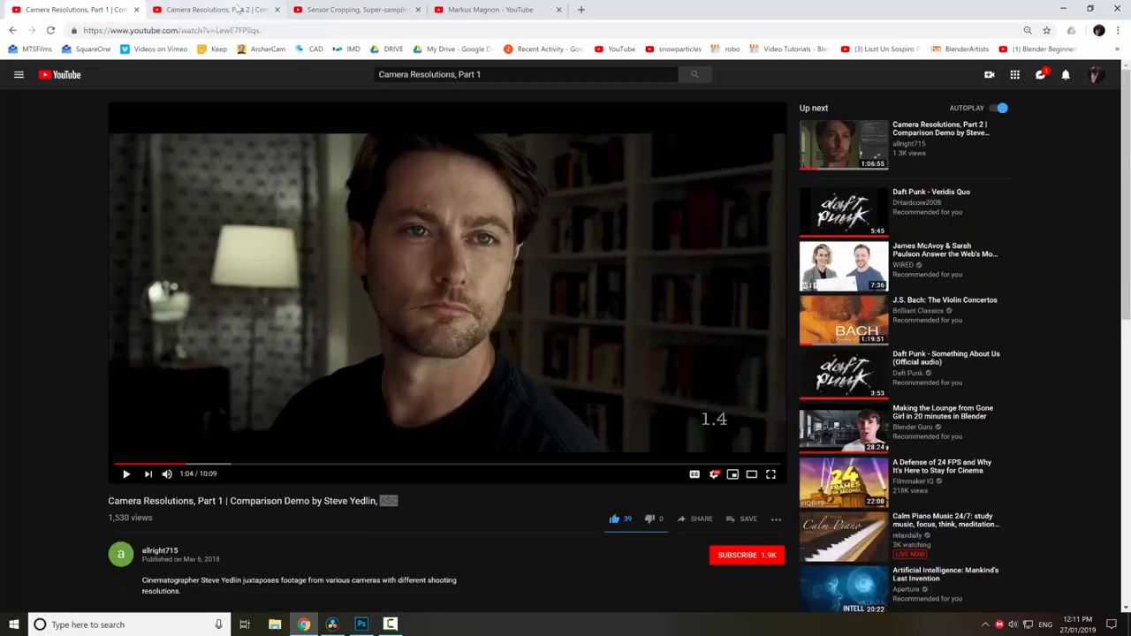
pyautogui.click(495, 11)
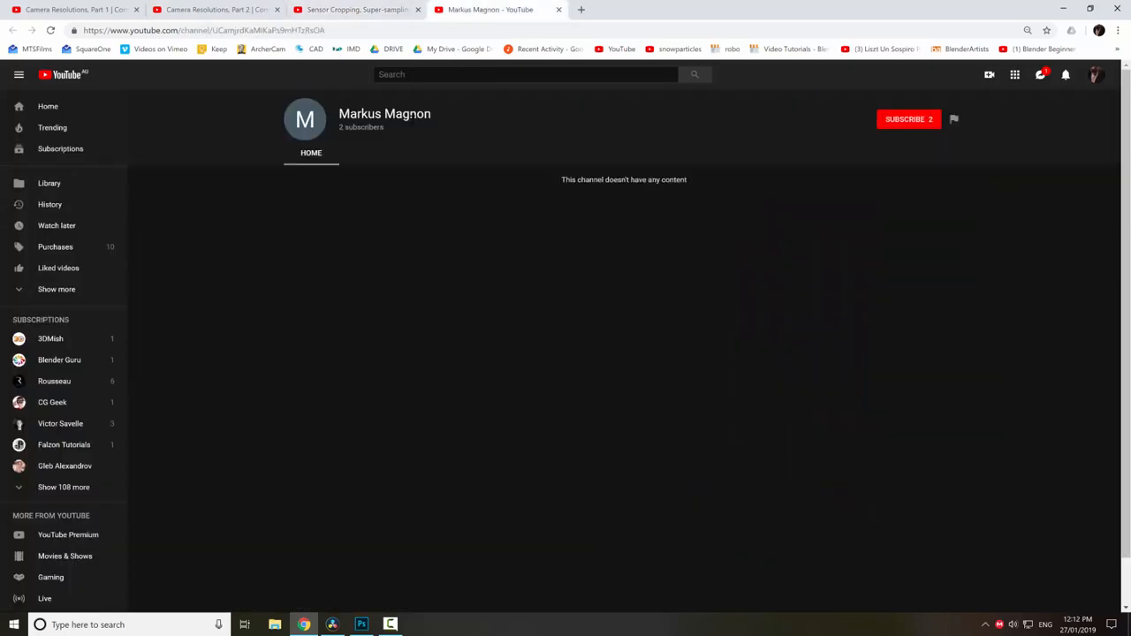
pyautogui.click(71, 11)
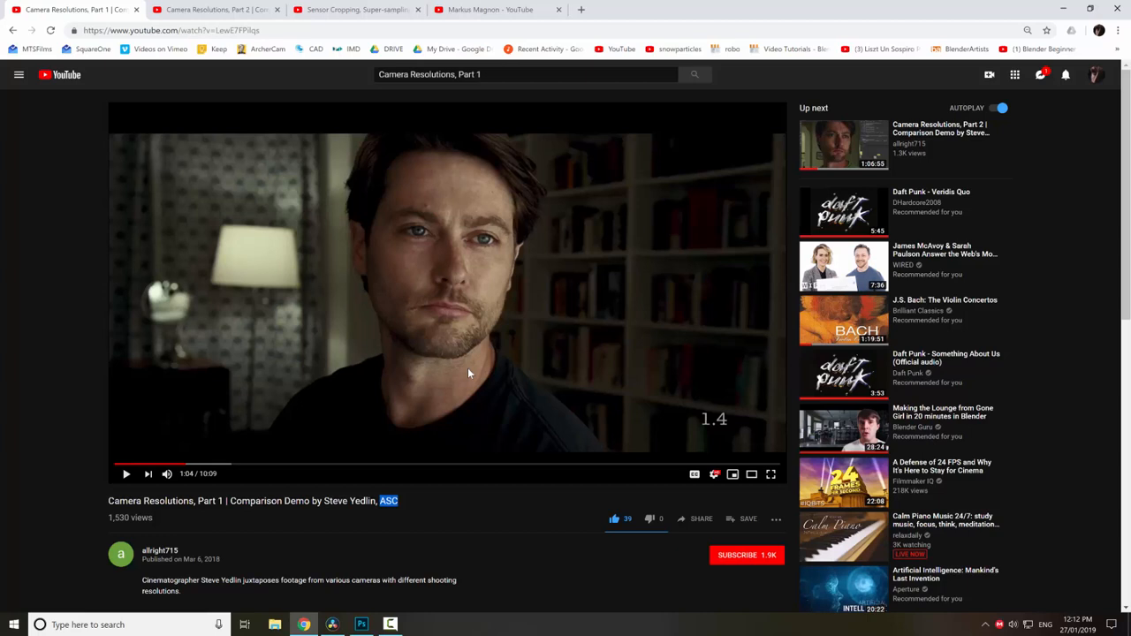
pyautogui.moveTo(478, 413)
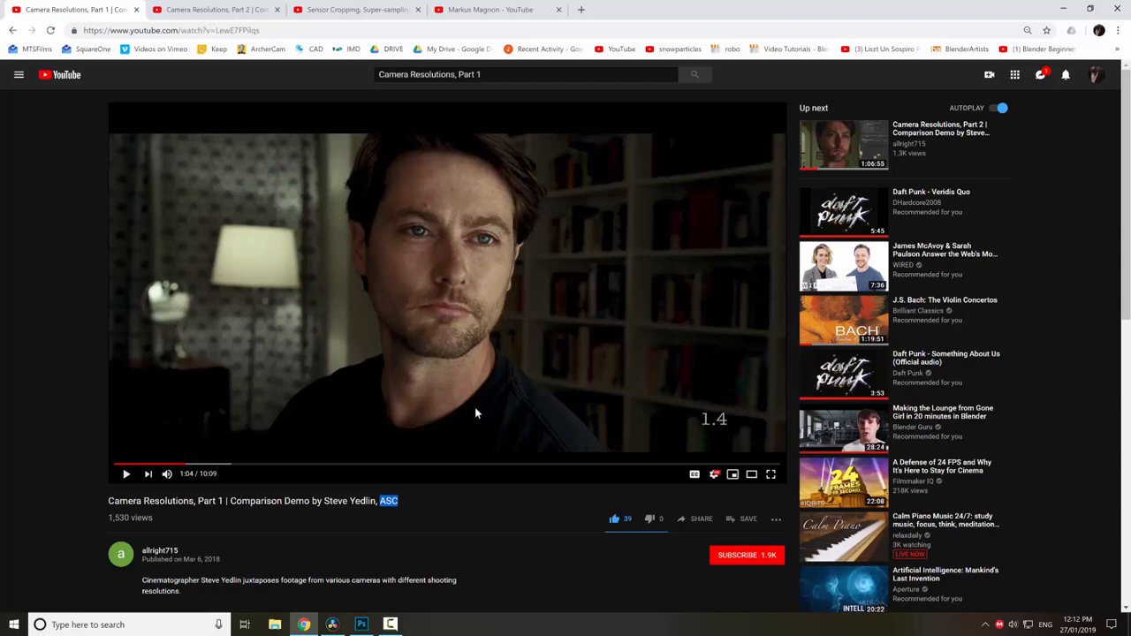
pyautogui.click(354, 11)
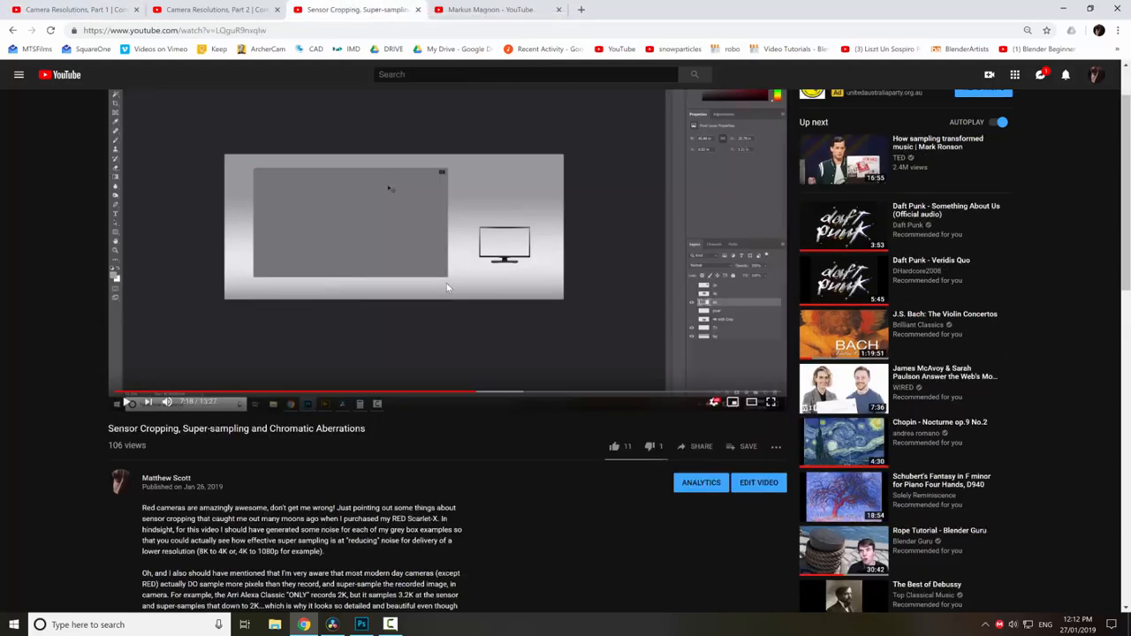
# Step: Switch to the portrait comparison document and toggle the UHD from 5K layer on and off
pyautogui.click(361, 625)
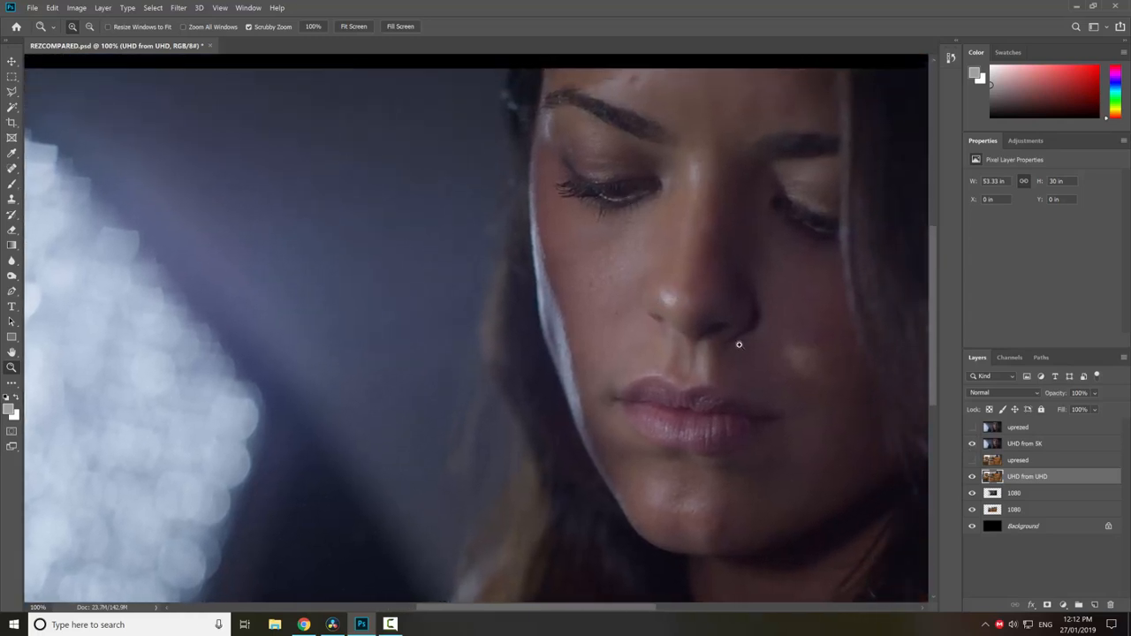
pyautogui.click(1025, 441)
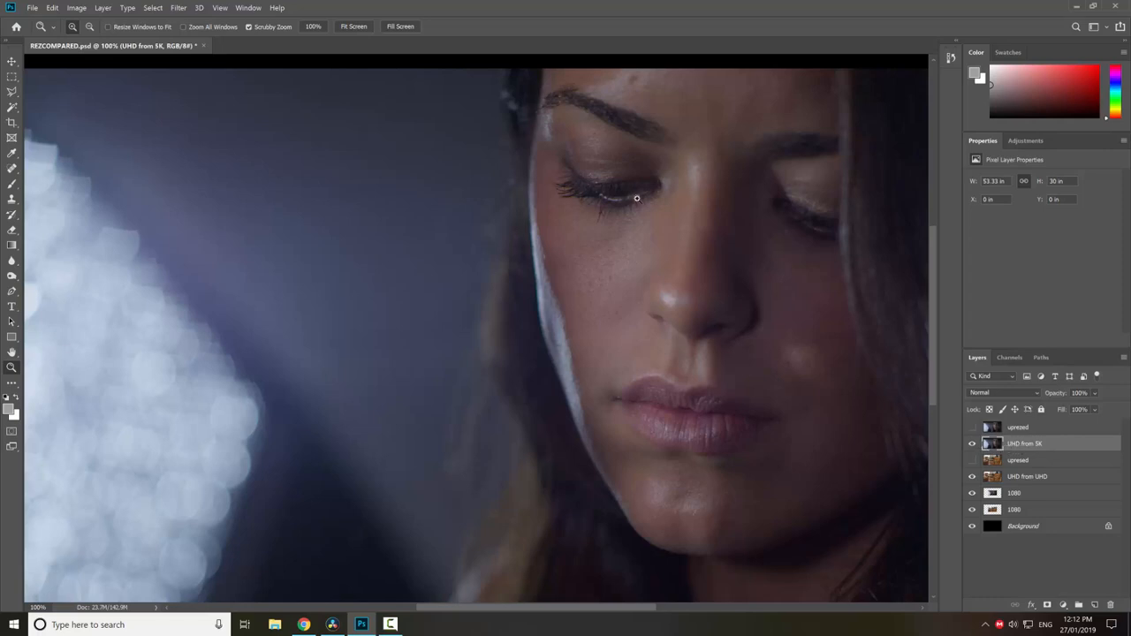
pyautogui.click(972, 442)
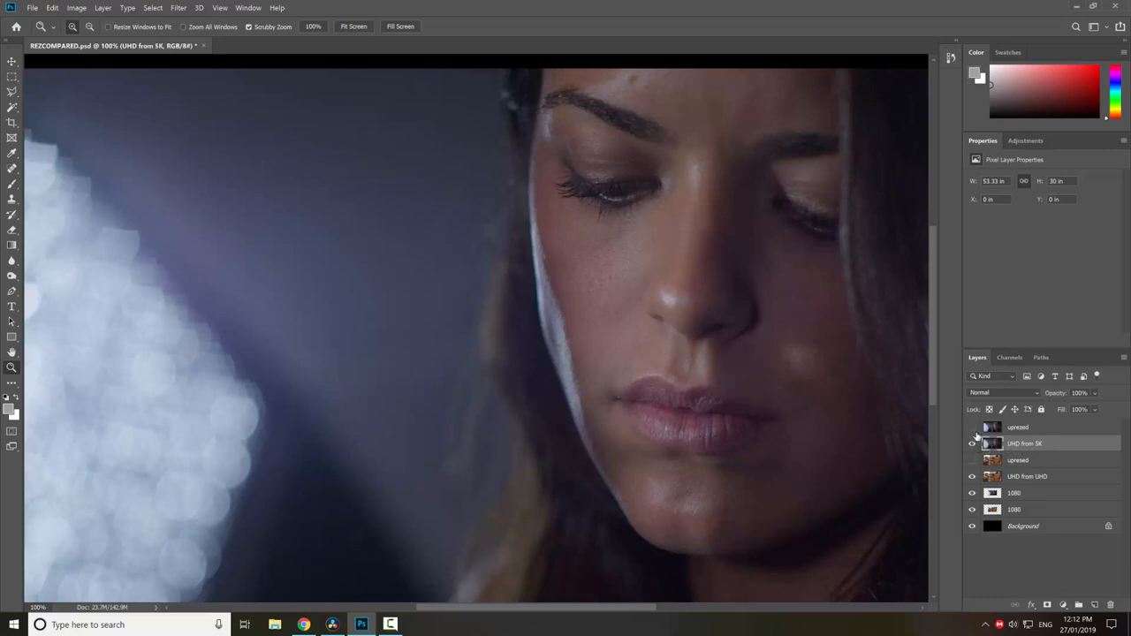
pyautogui.click(972, 426)
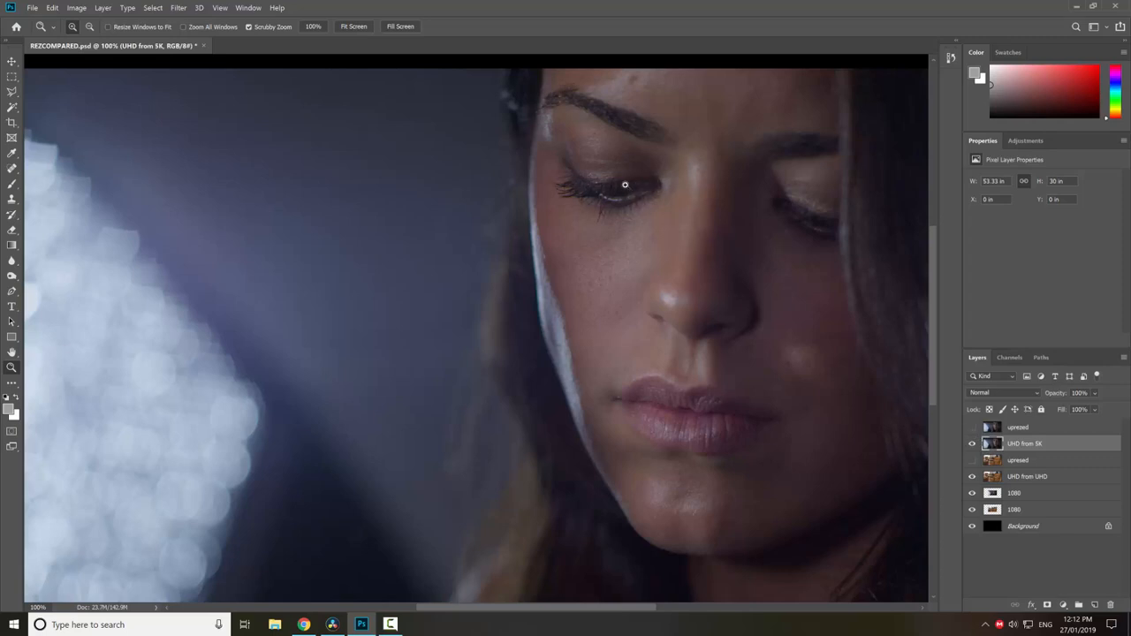
pyautogui.click(972, 427)
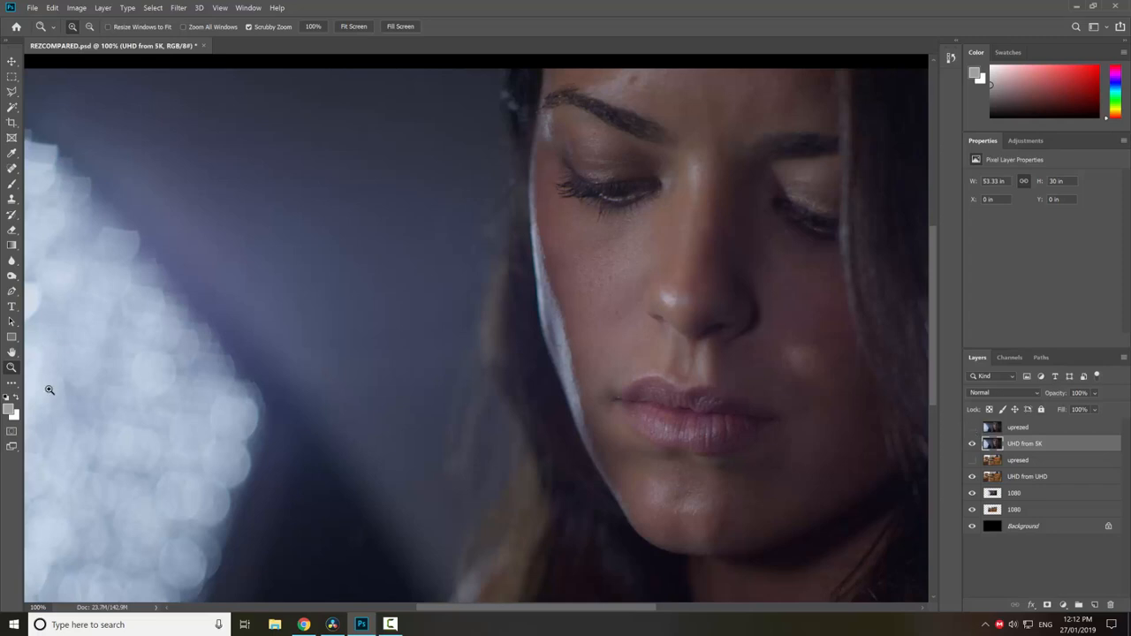
# Step: Hide the other images so only the UHD from 5K portrait shows over the black background
pyautogui.click(972, 443)
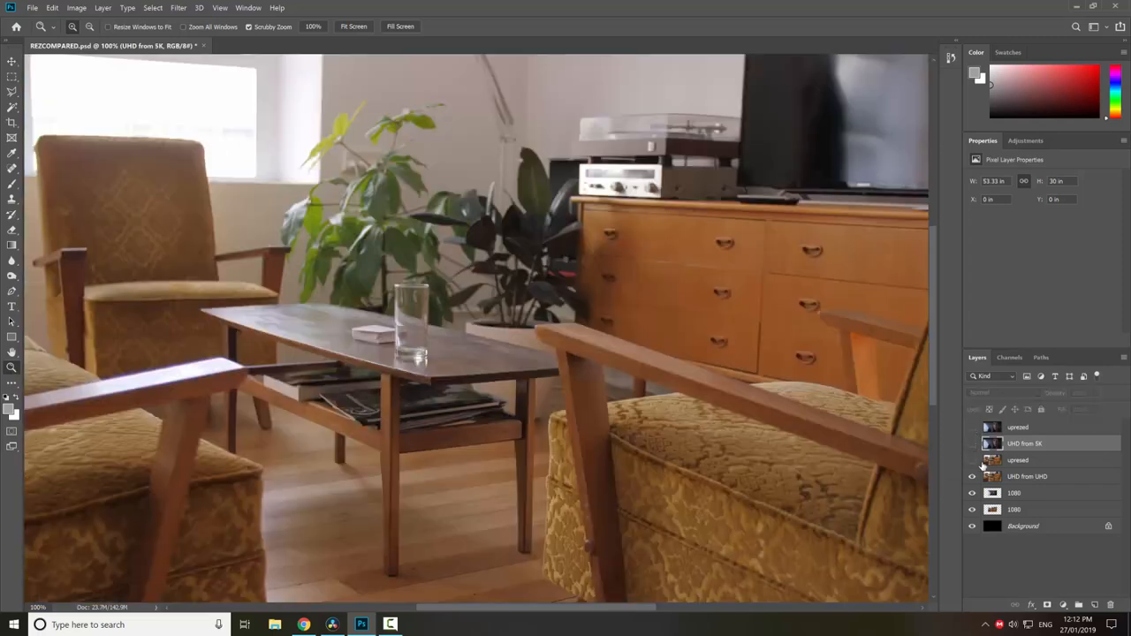
pyautogui.click(972, 443)
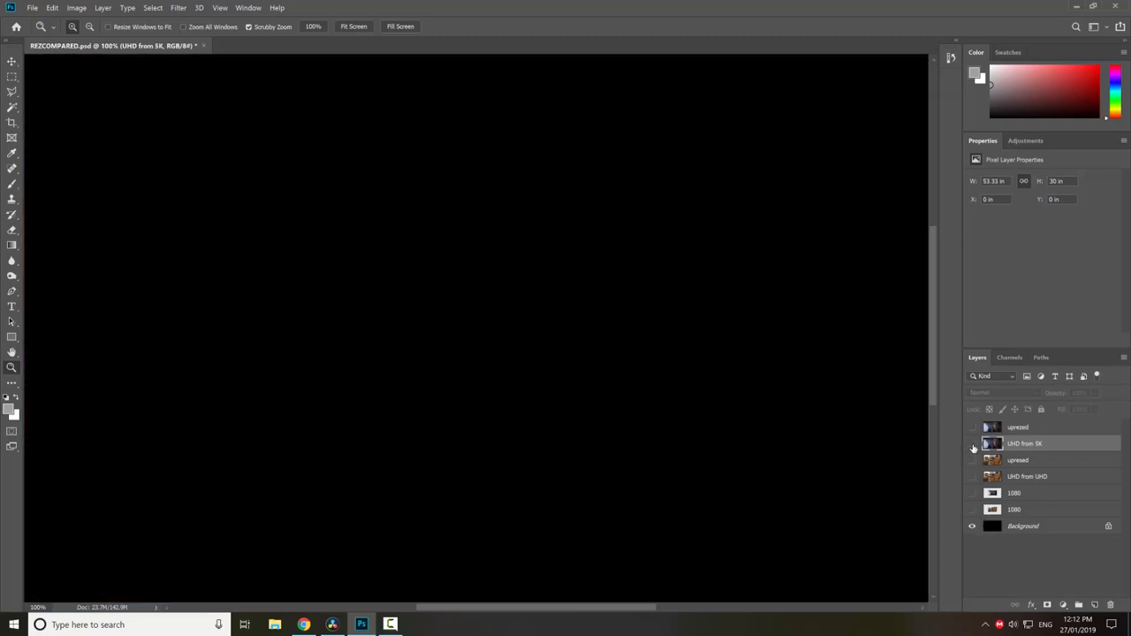
pyautogui.click(972, 443)
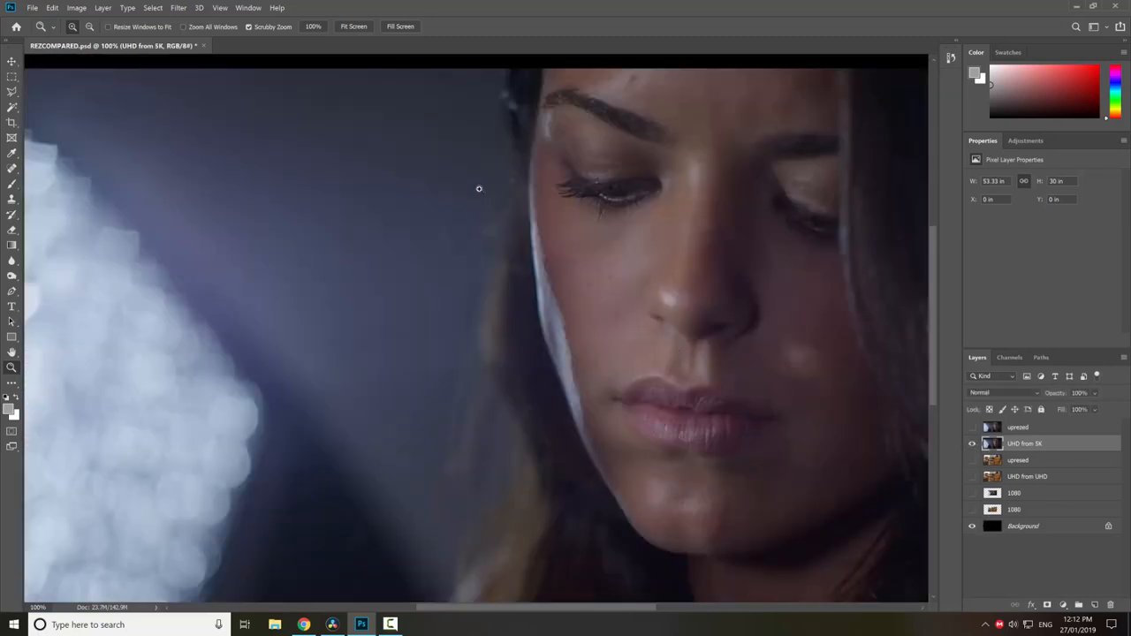
pyautogui.moveTo(625, 205)
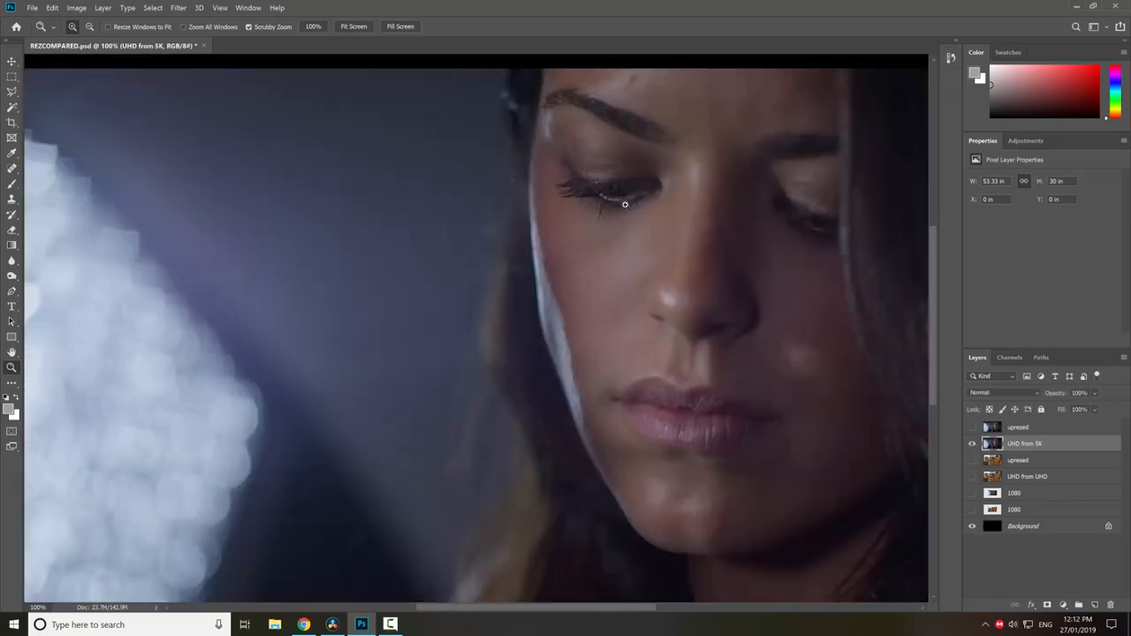
pyautogui.click(332, 625)
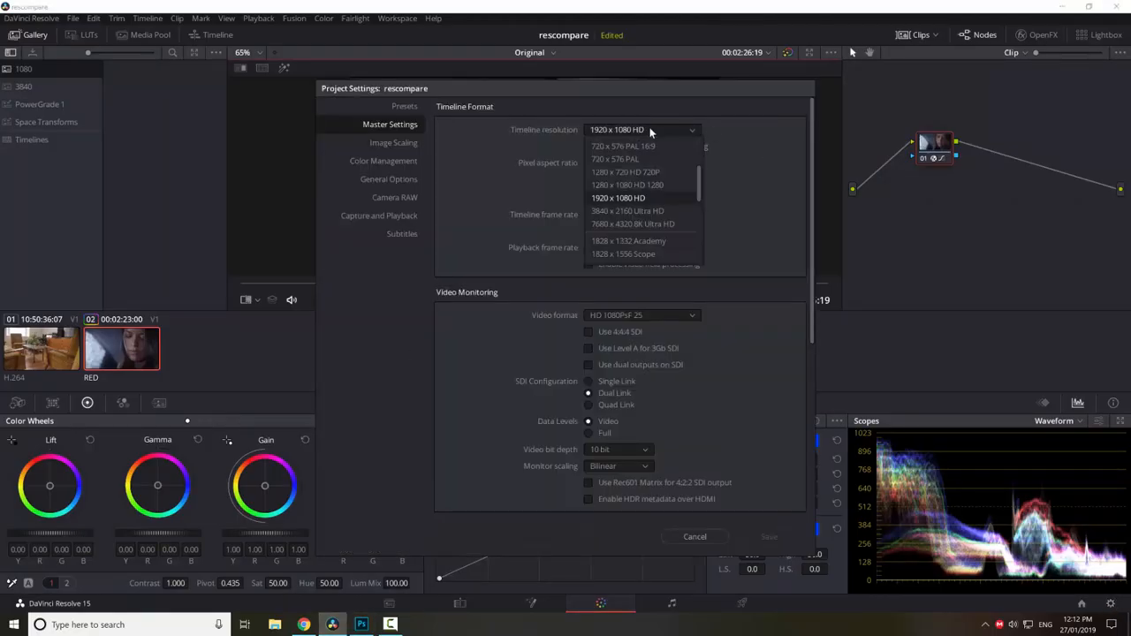
pyautogui.click(619, 198)
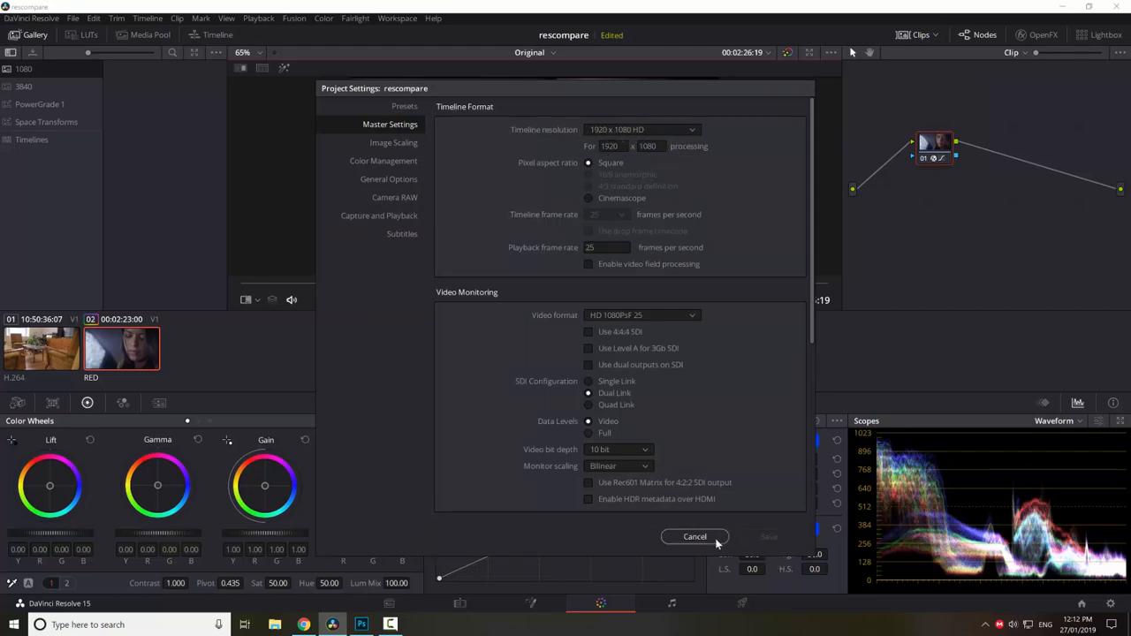
pyautogui.moveTo(703, 480)
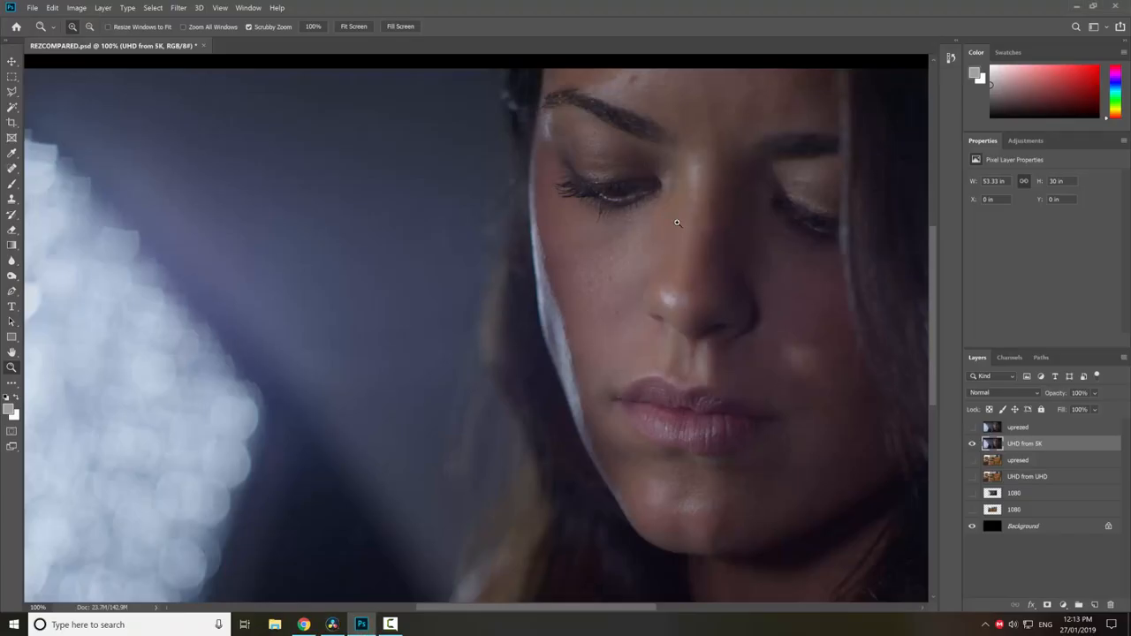
pyautogui.click(76, 7)
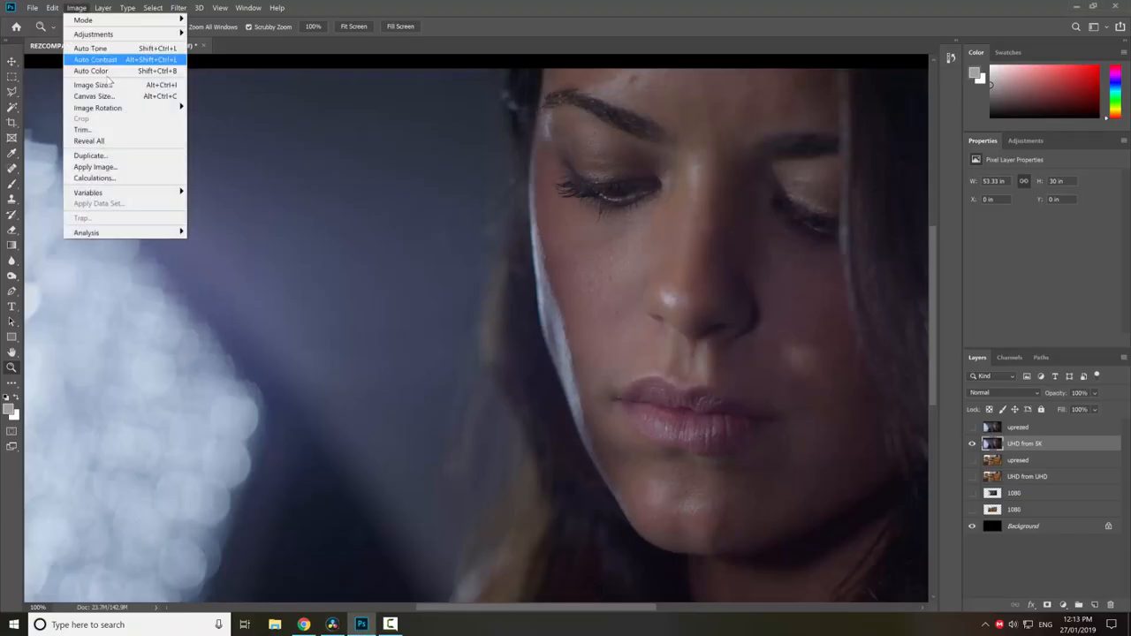
pyautogui.click(92, 85)
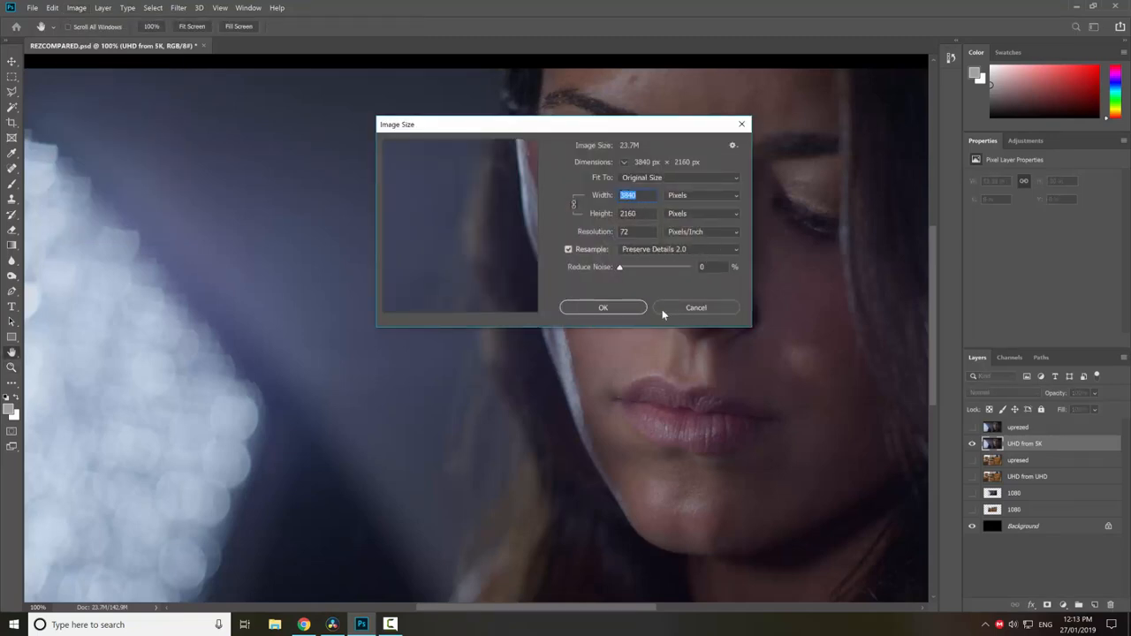
pyautogui.click(602, 307)
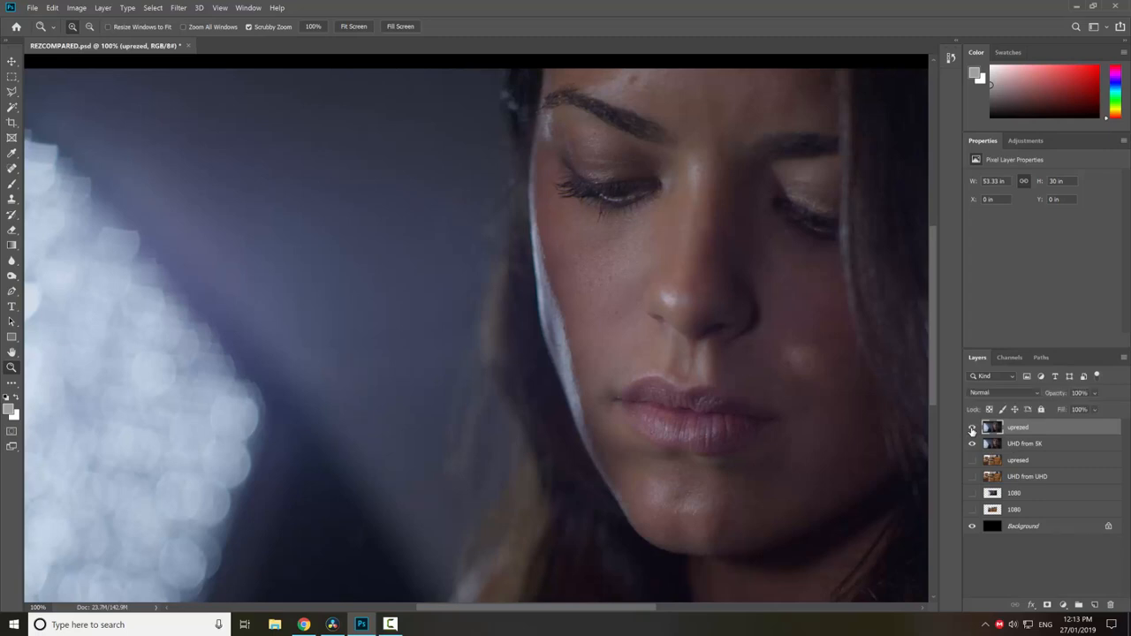
# Step: Make the upsized layer active and toggle its visibility over the UHD from 5K layer
pyautogui.click(972, 442)
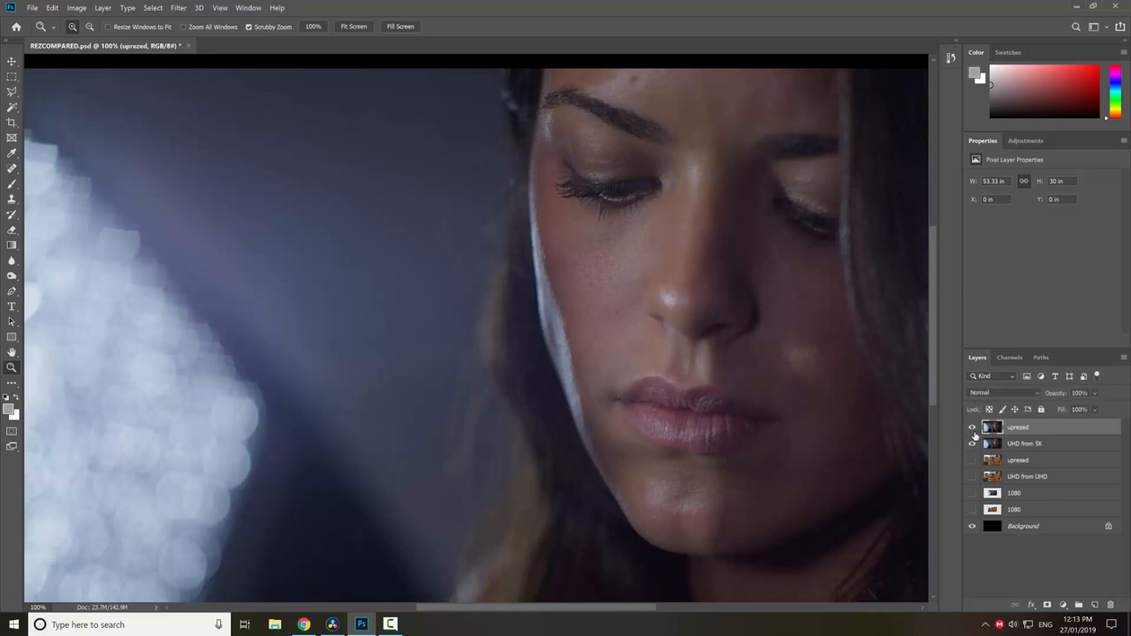
pyautogui.moveTo(972, 427)
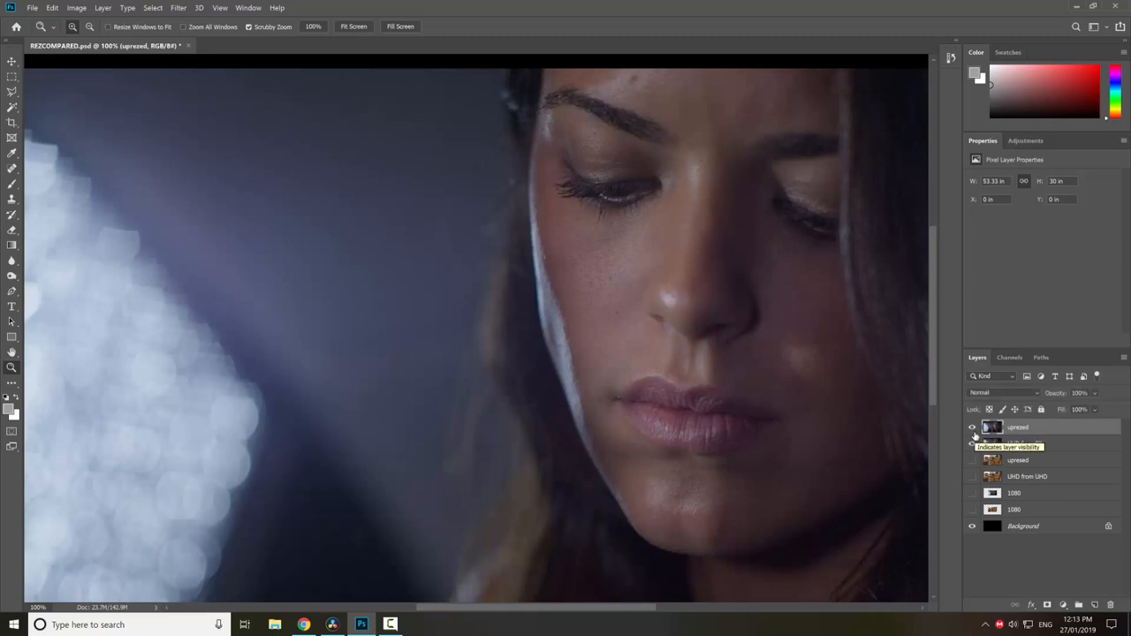
pyautogui.click(972, 444)
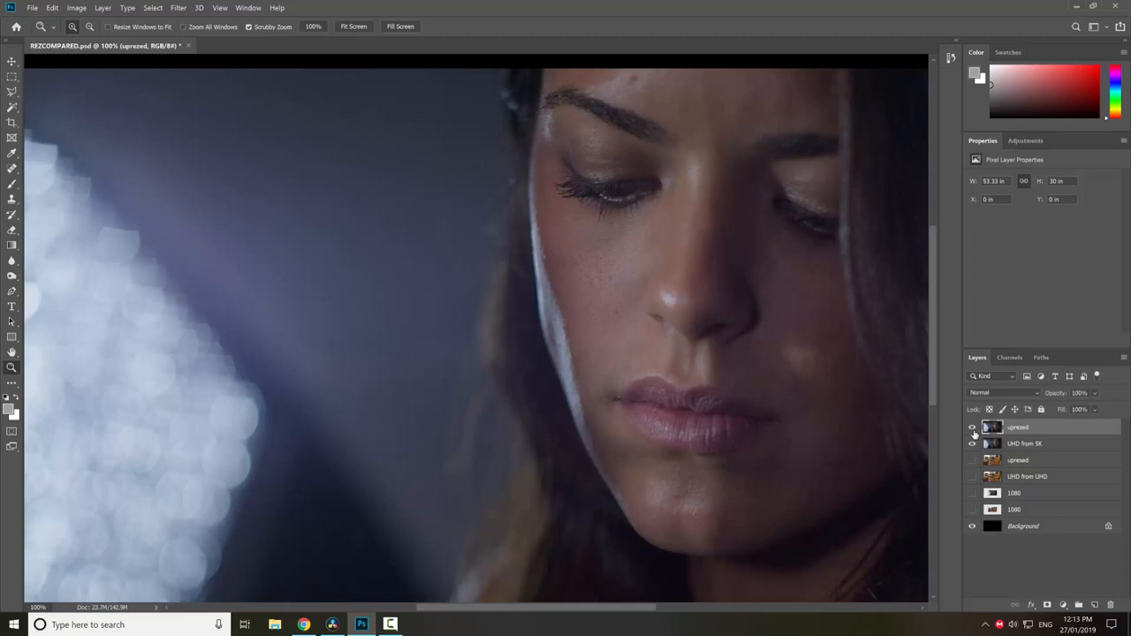
pyautogui.click(972, 427)
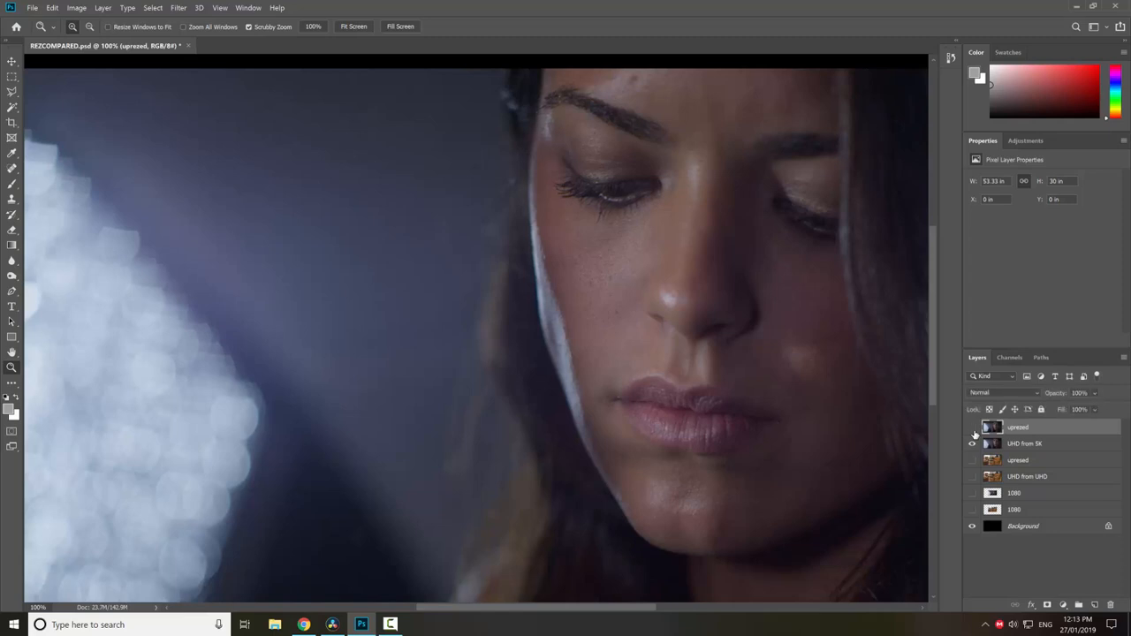
pyautogui.click(972, 444)
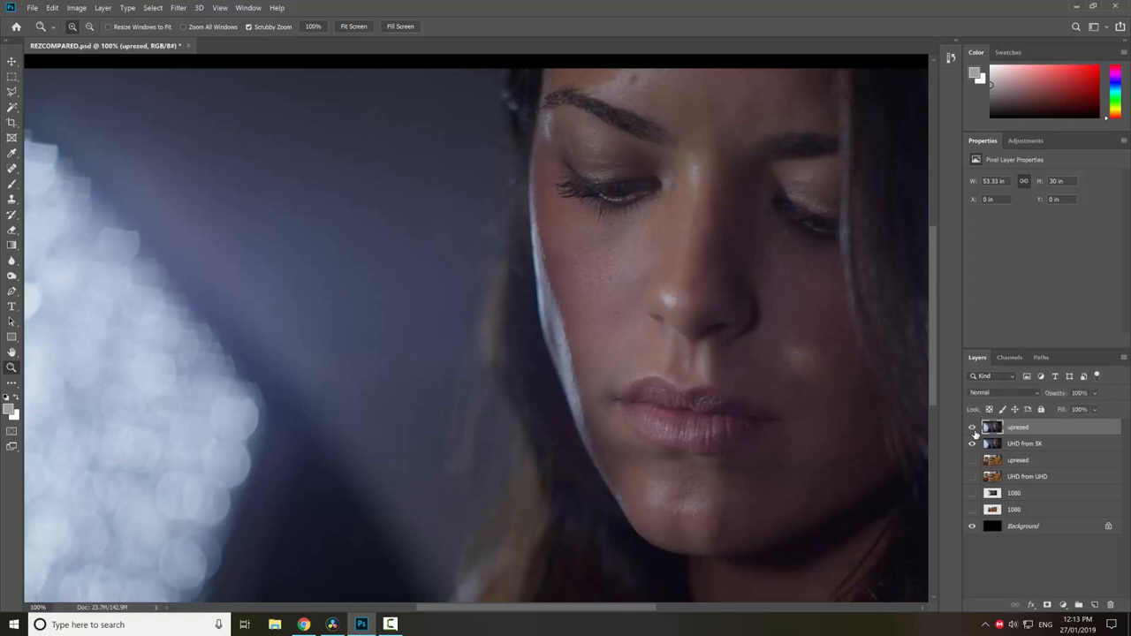
pyautogui.click(972, 442)
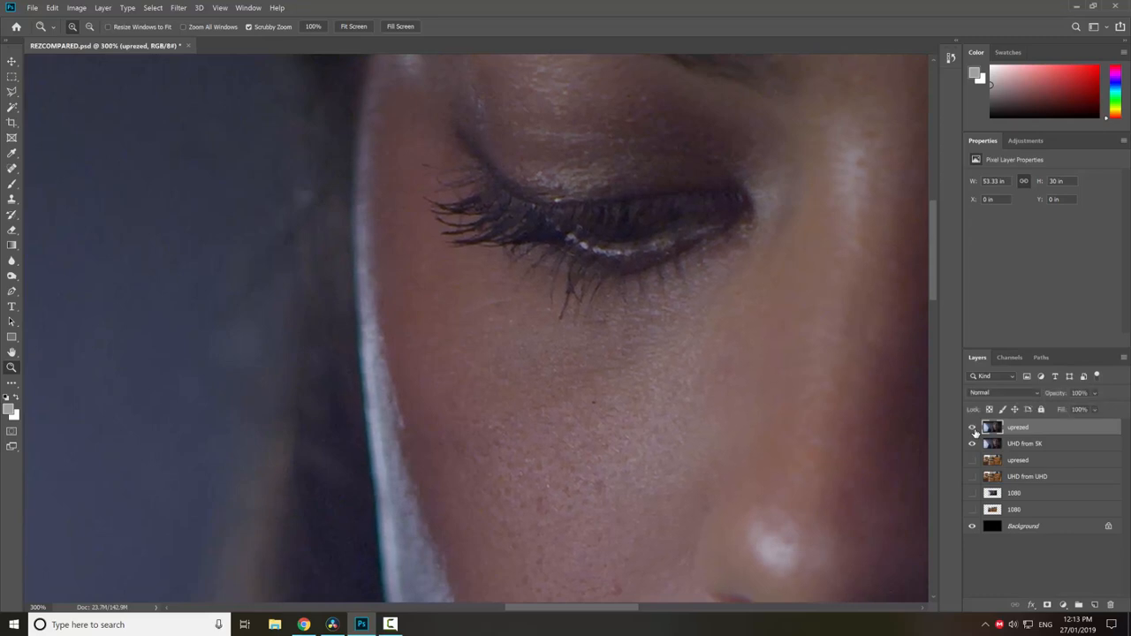
# Step: Toggle the upscaled layer over the eye close-up to compare eyelash and skin detail
pyautogui.click(972, 427)
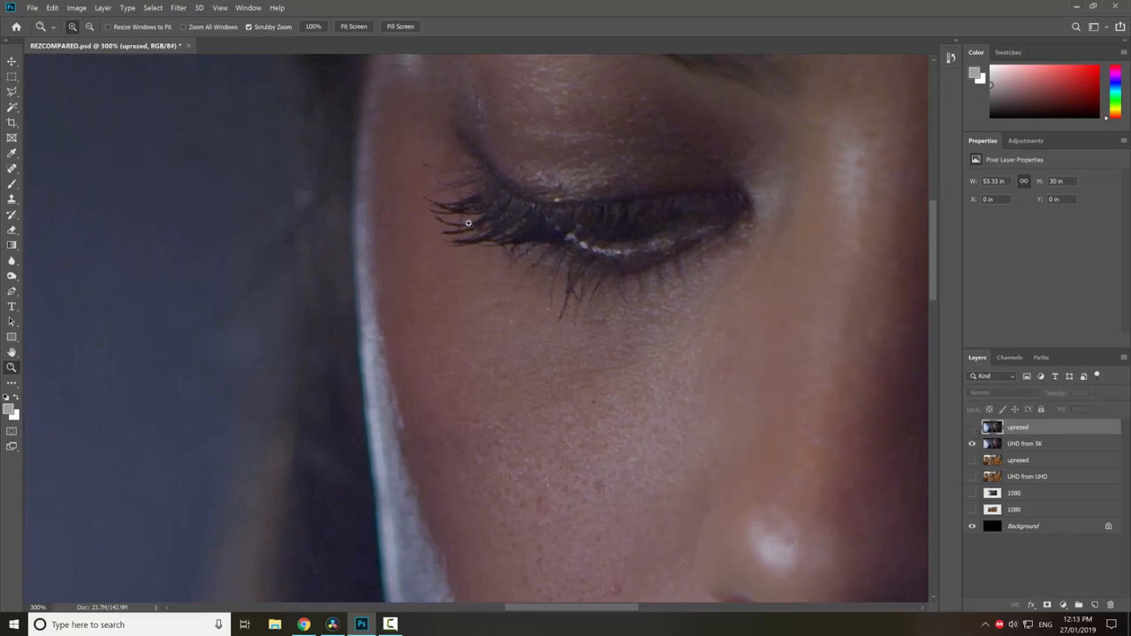
pyautogui.click(972, 426)
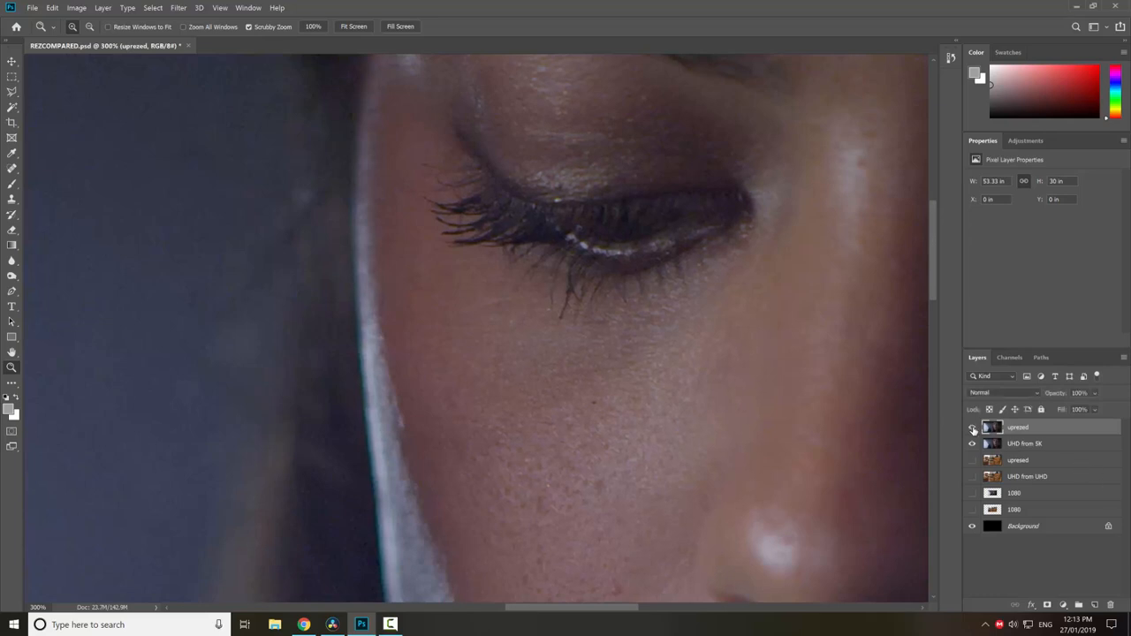
pyautogui.click(972, 444)
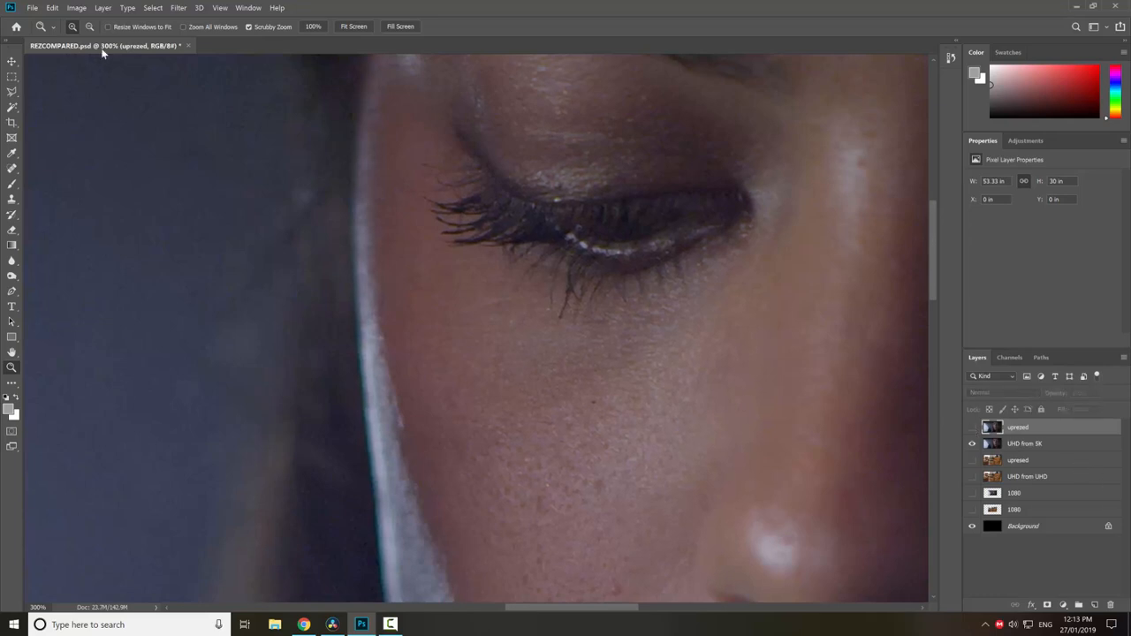
# Step: Glance at the Camera Resolutions, Part 2 video in the browser and return to the portrait
pyautogui.click(304, 626)
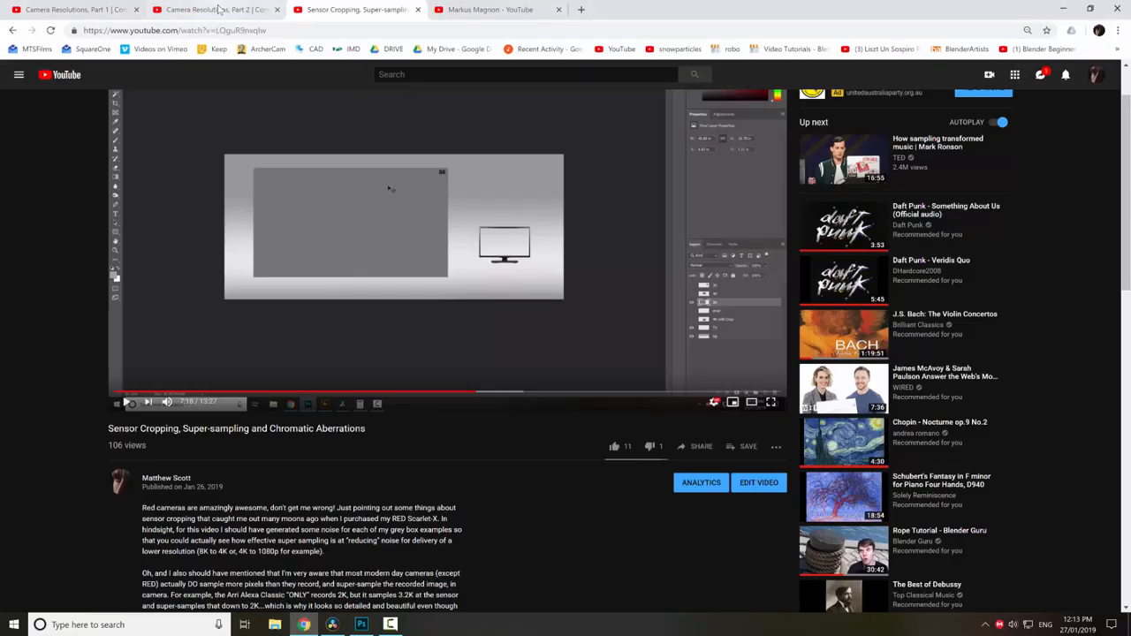
pyautogui.click(212, 10)
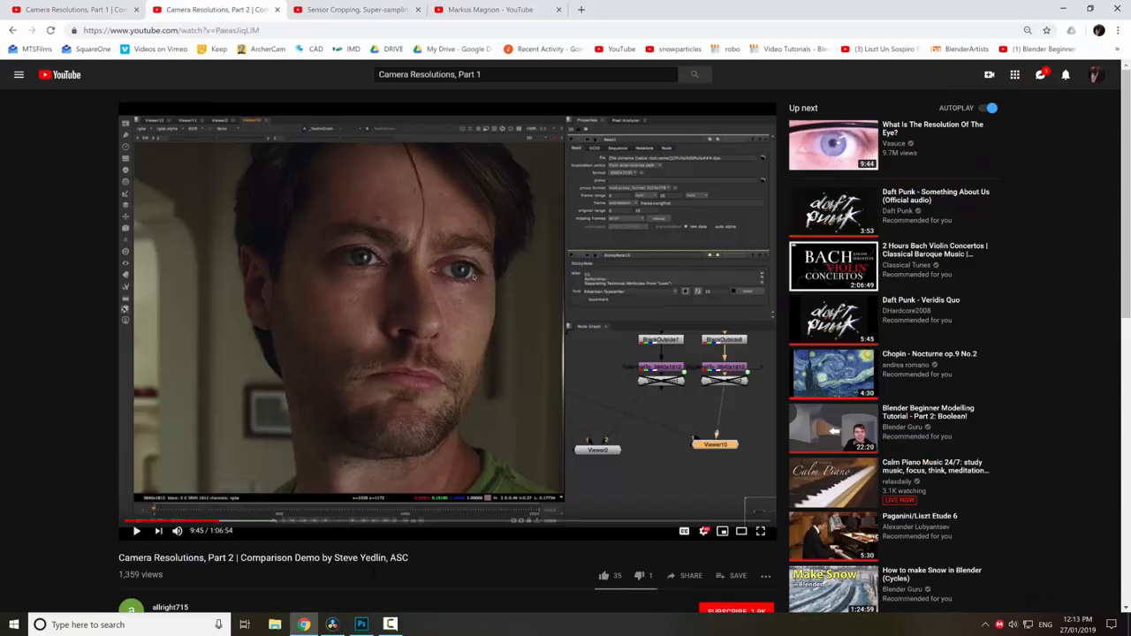
pyautogui.click(361, 625)
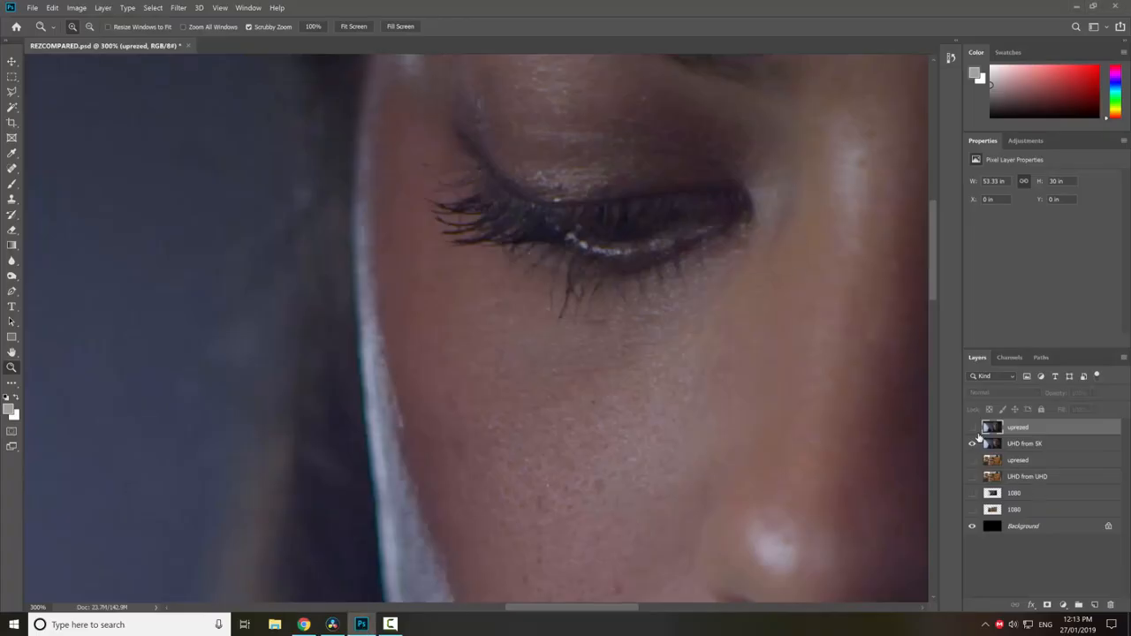
# Step: Toggle the upscaled layer's visibility again before viewing the whole portrait frame
pyautogui.click(972, 425)
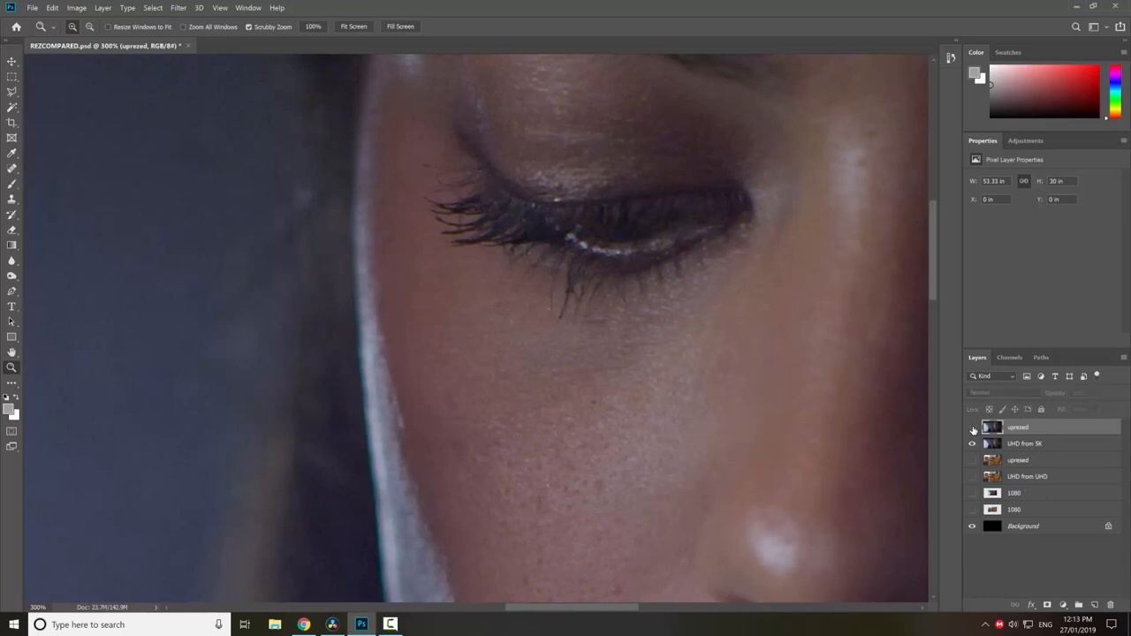
pyautogui.click(972, 442)
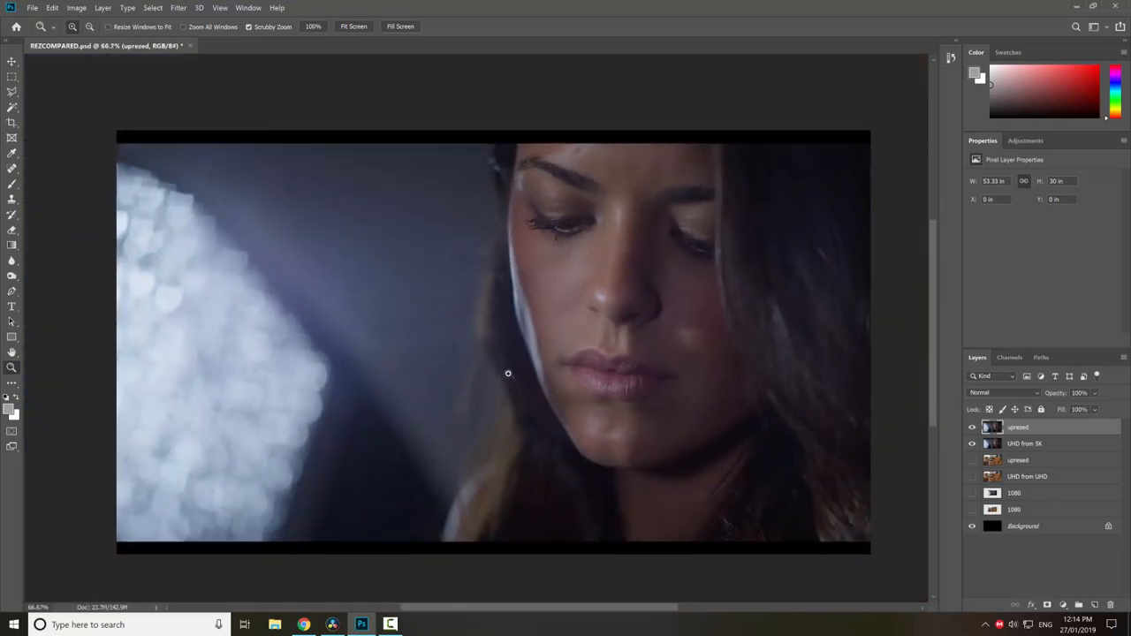
pyautogui.moveTo(549, 416)
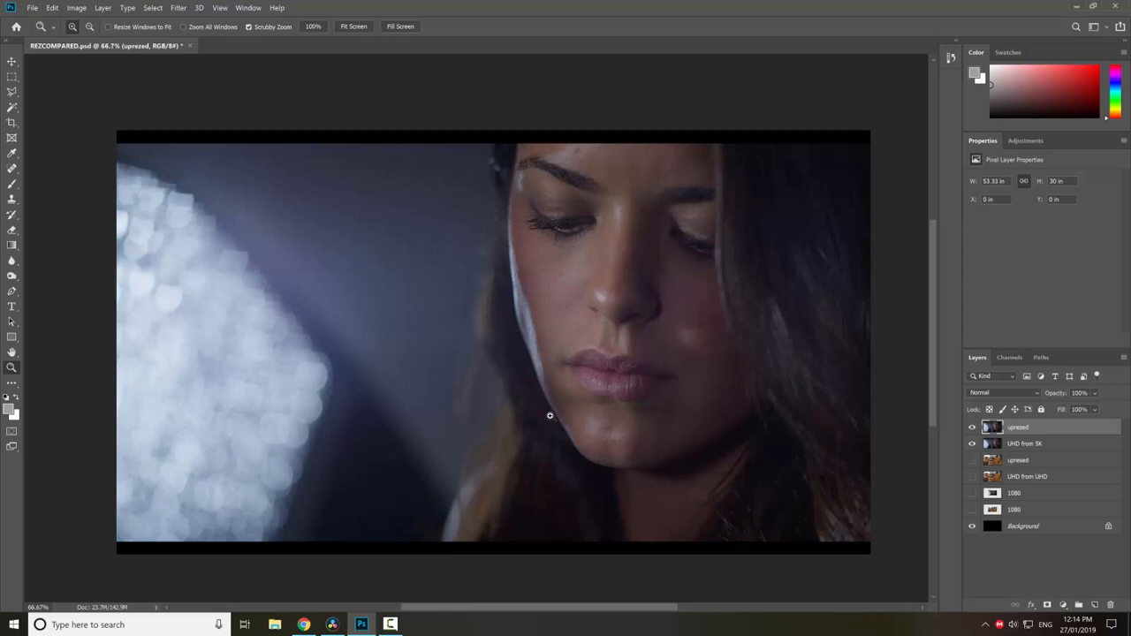
pyautogui.moveTo(689, 367)
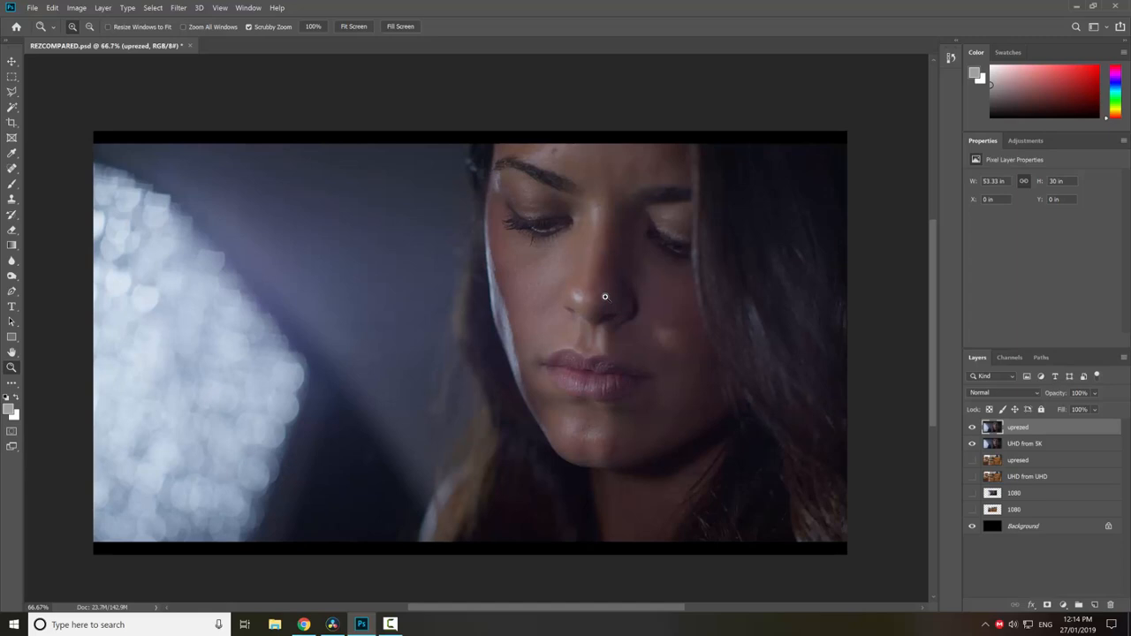
# Step: Switch to the Sensor Cropping, Super-sampling and Chromatic Aberrations video and scroll to its description
pyautogui.click(304, 625)
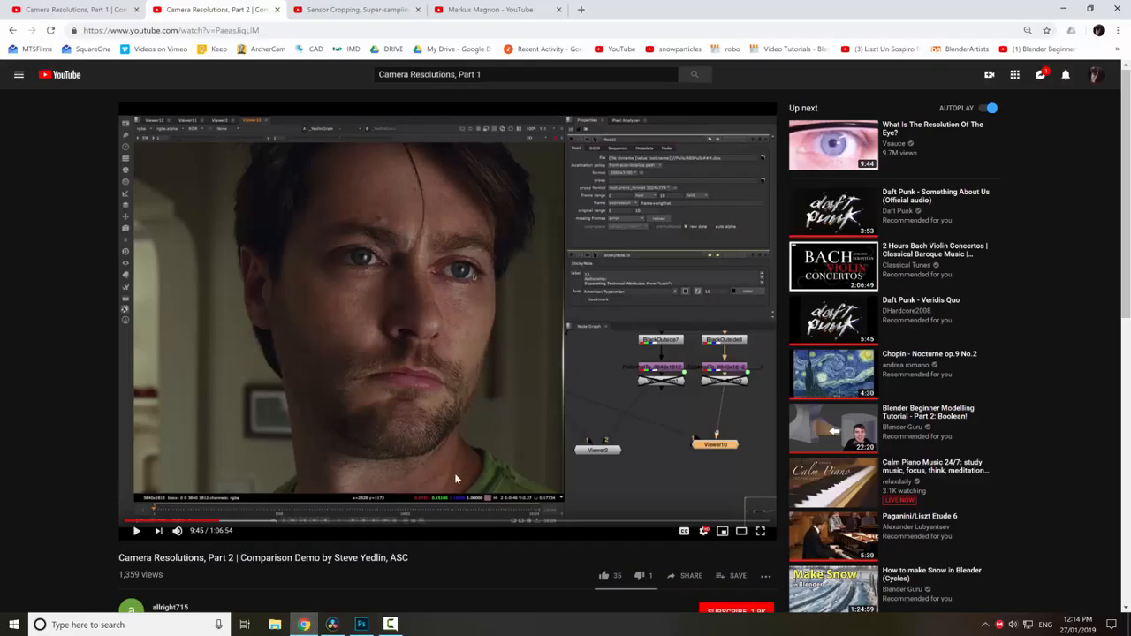
pyautogui.click(354, 11)
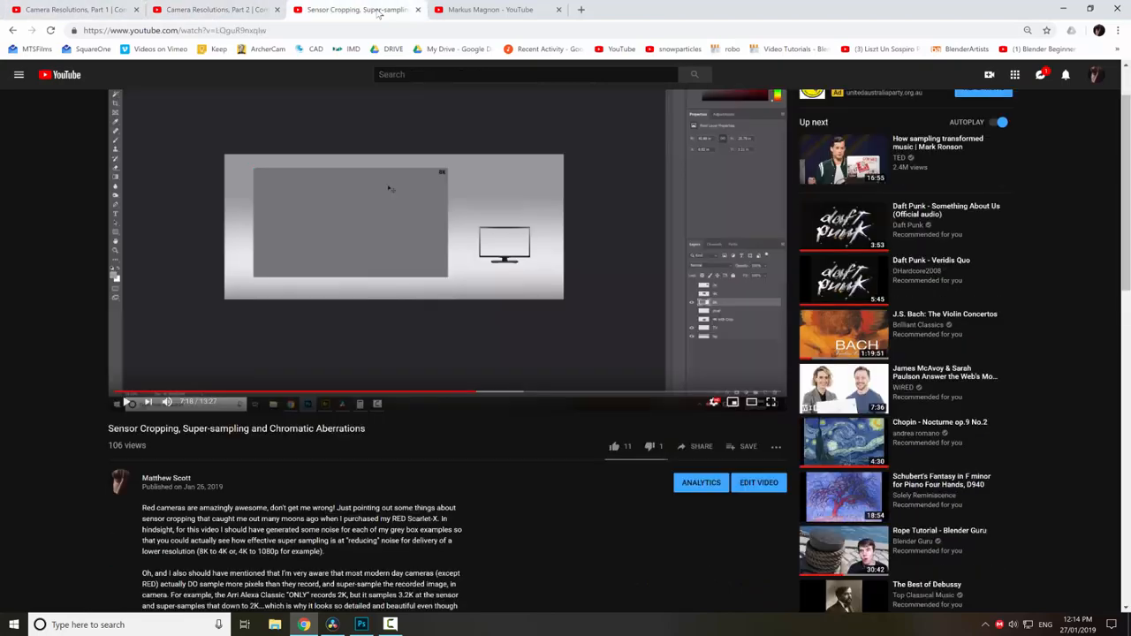
pyautogui.scroll(-3)
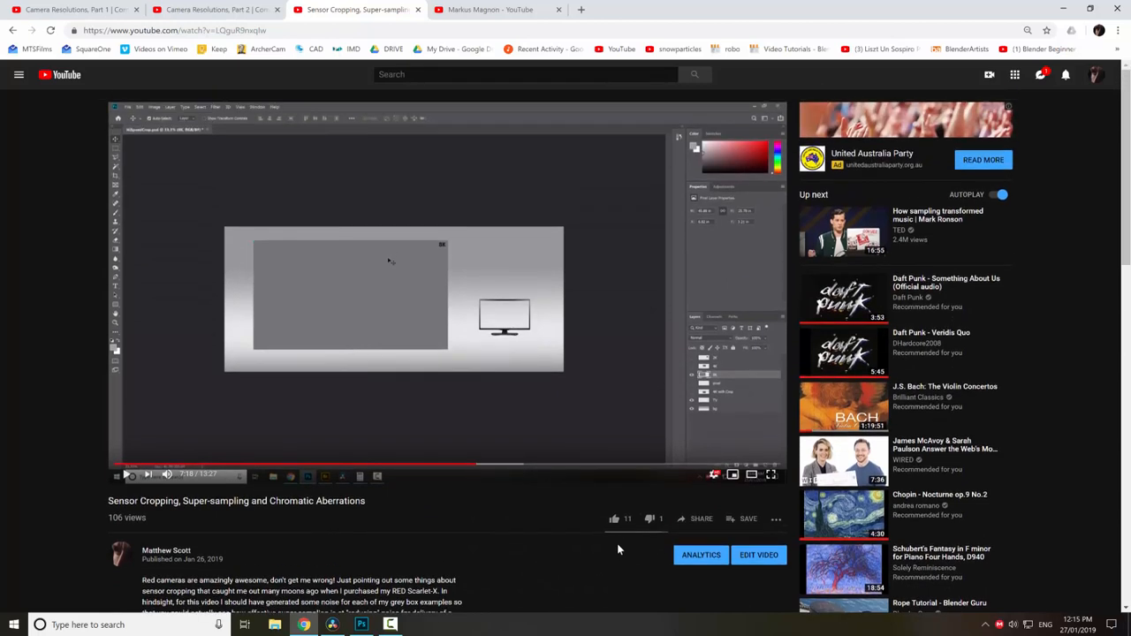
pyautogui.moveTo(511, 516)
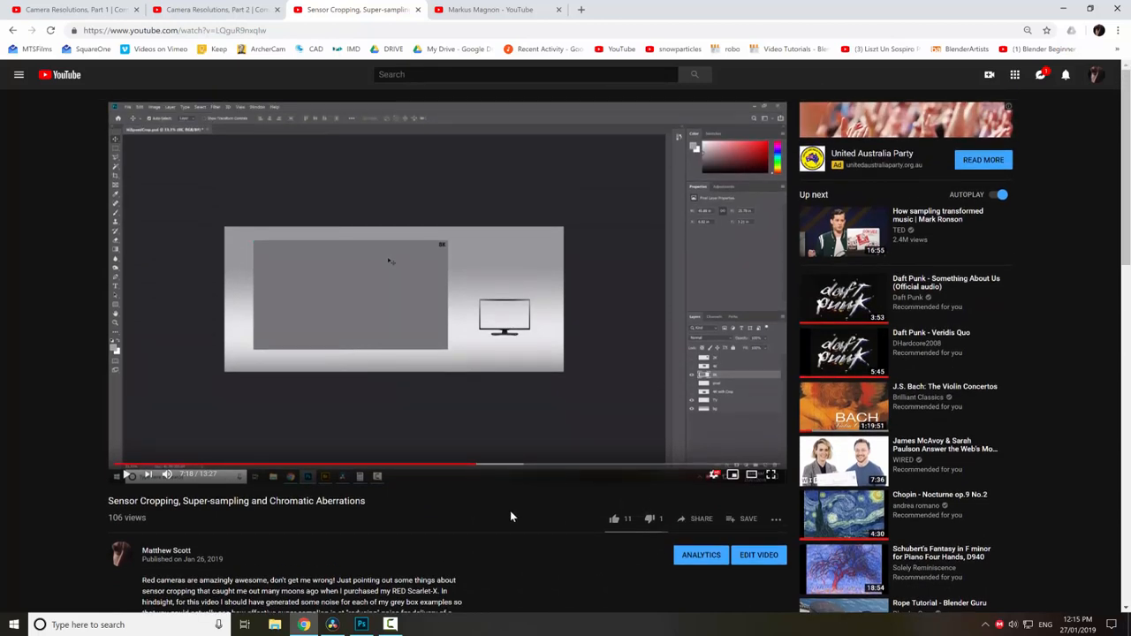
pyautogui.moveTo(445, 420)
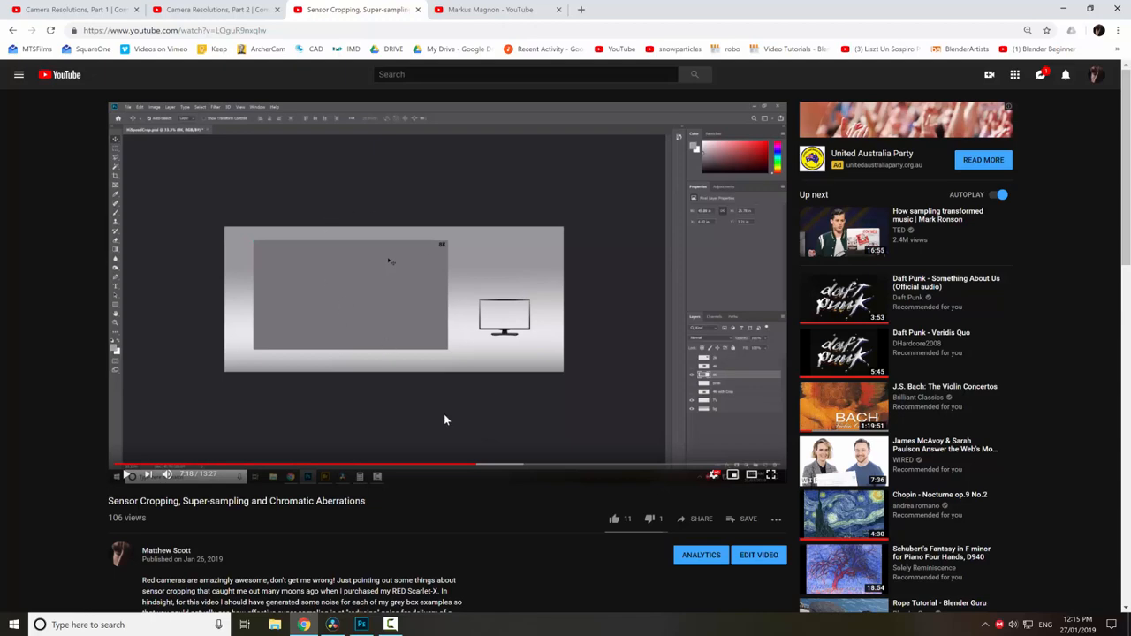
pyautogui.moveTo(481, 420)
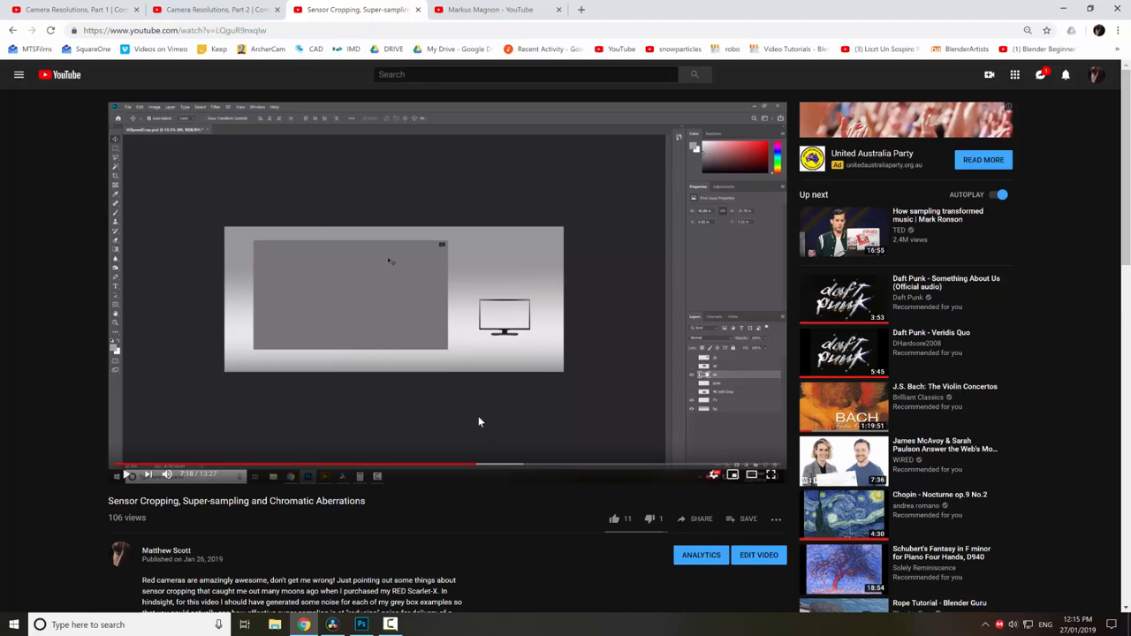
pyautogui.scroll(-3)
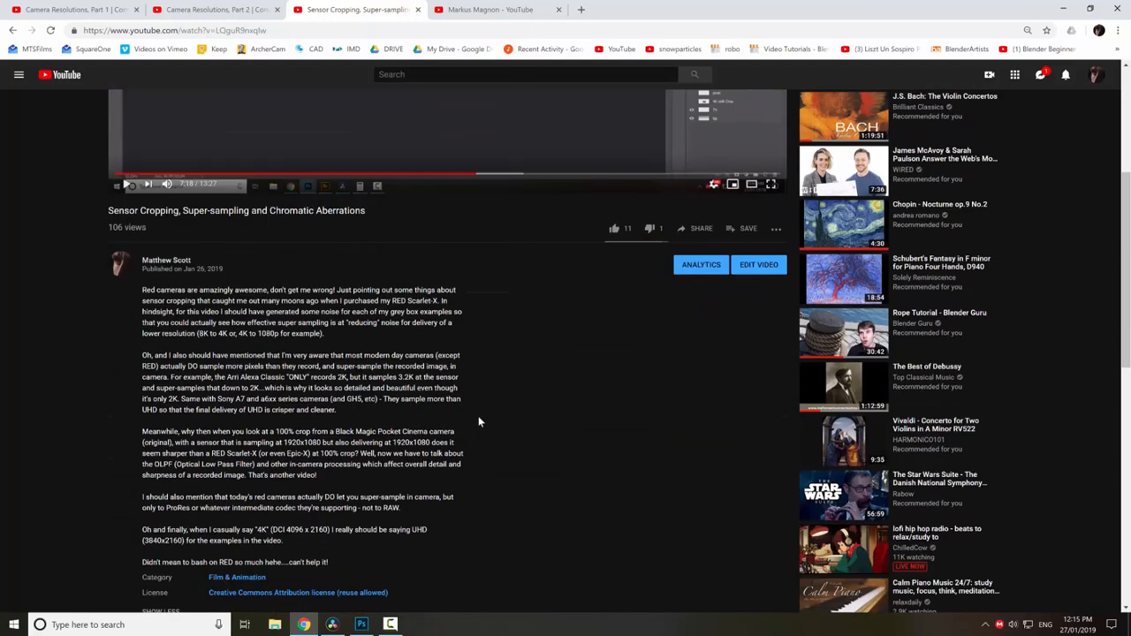